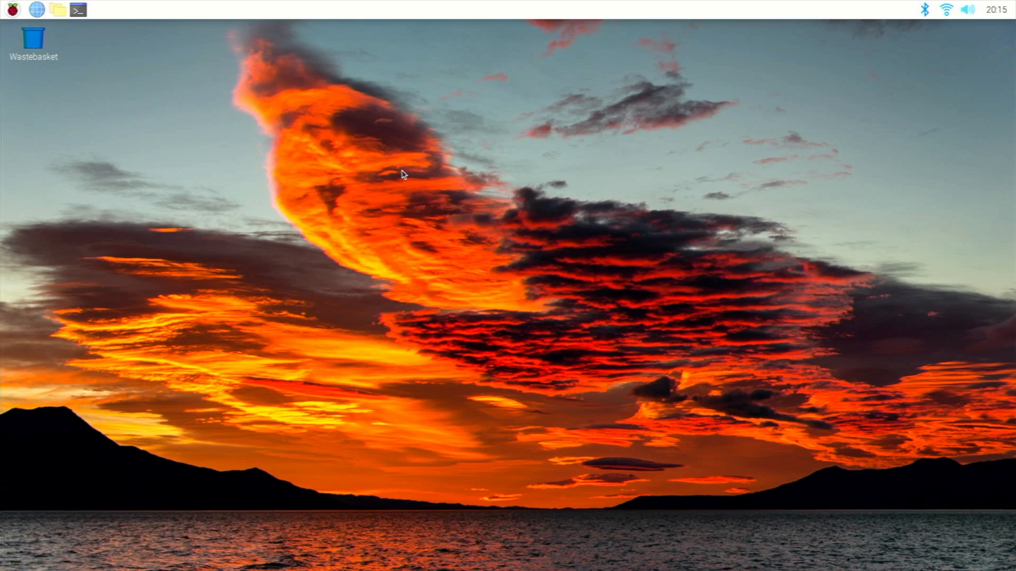
mouse_move(124, 127)
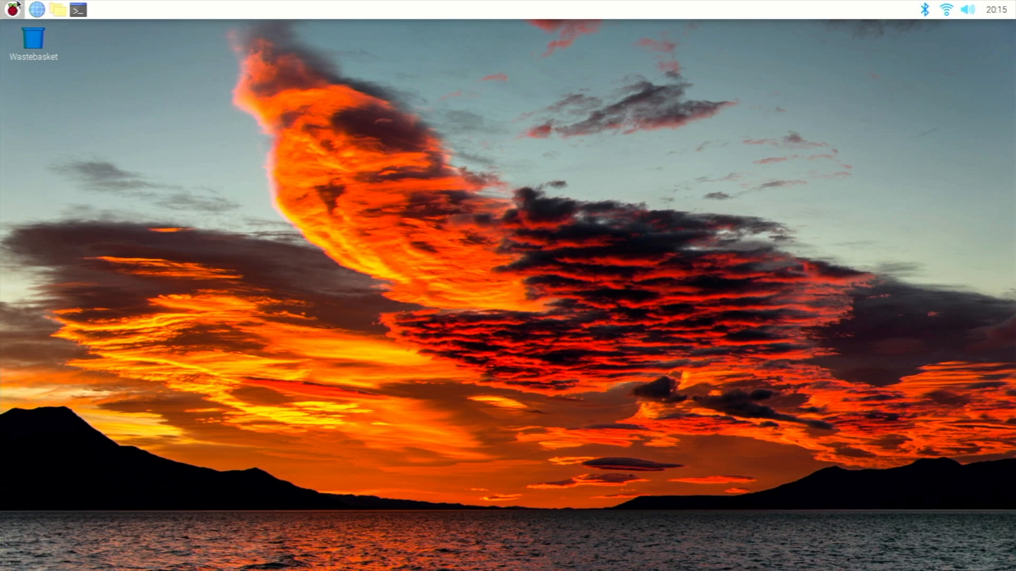
mouse_move(34, 10)
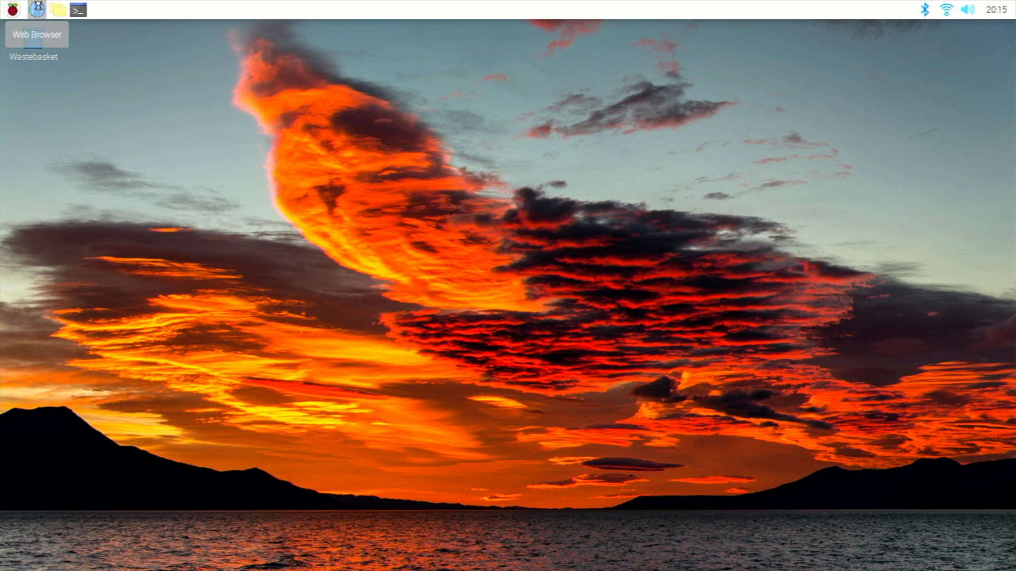
left_click(36, 10)
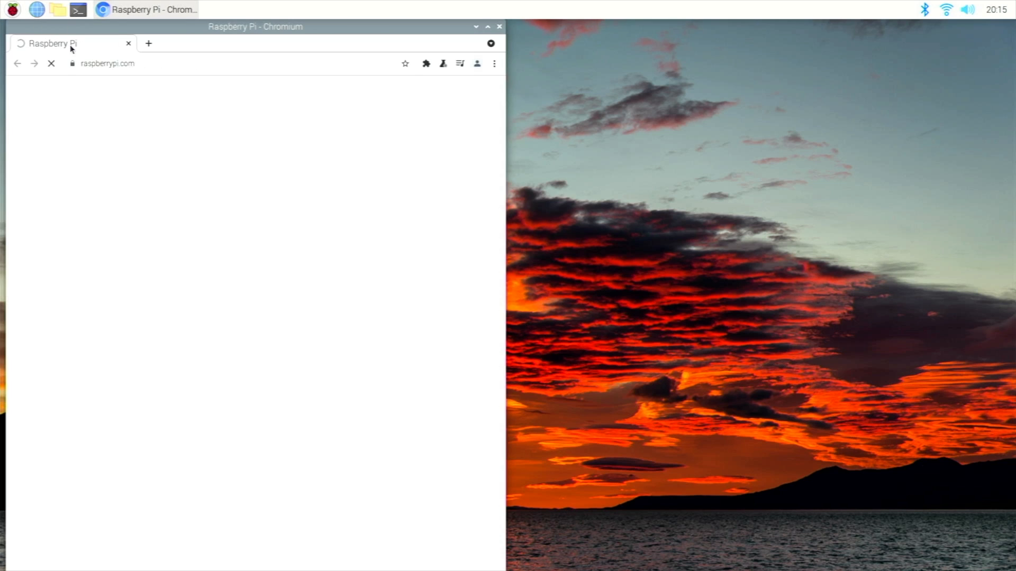
type("https:")
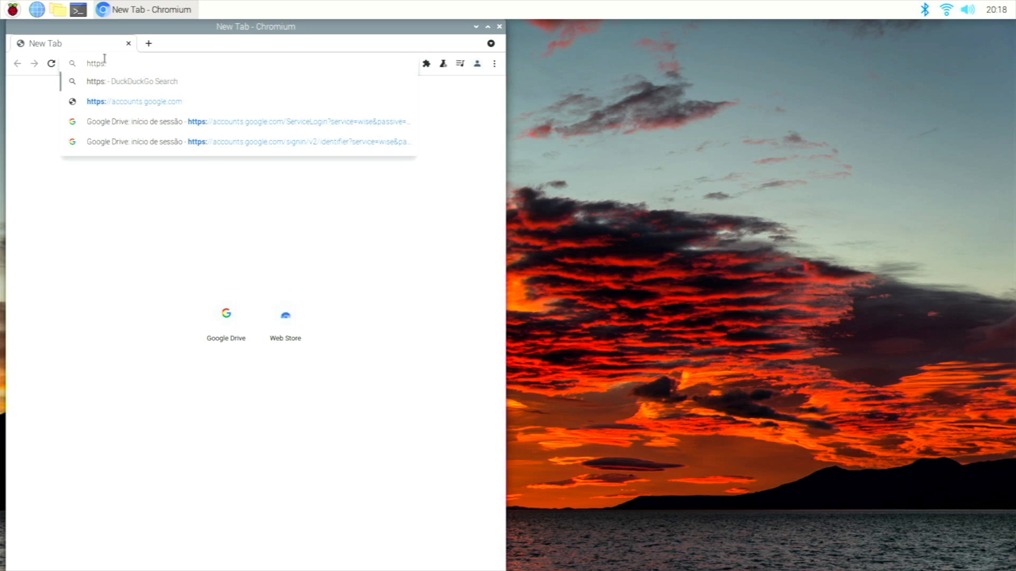
type("//bit.ly")
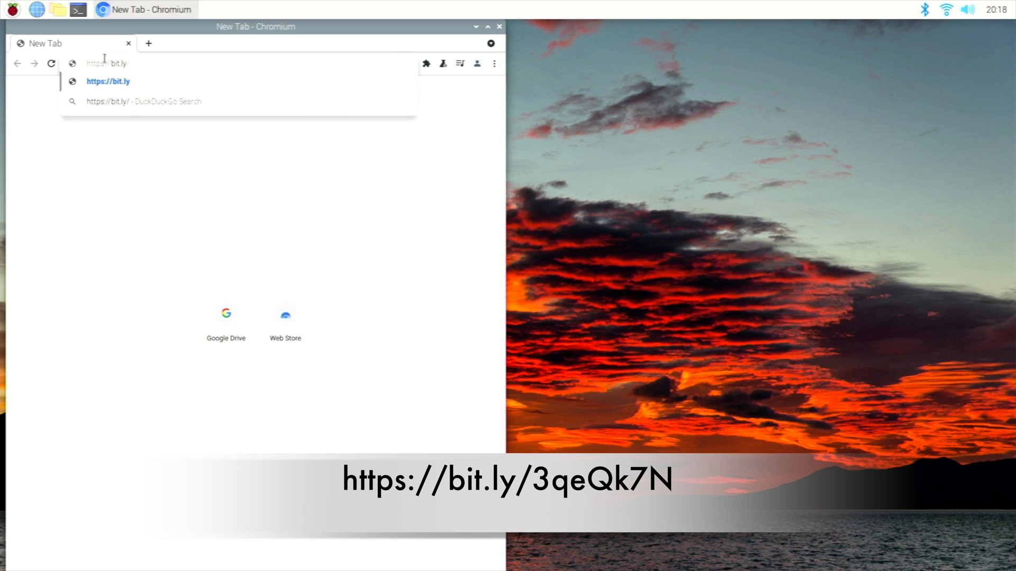
type("/3q")
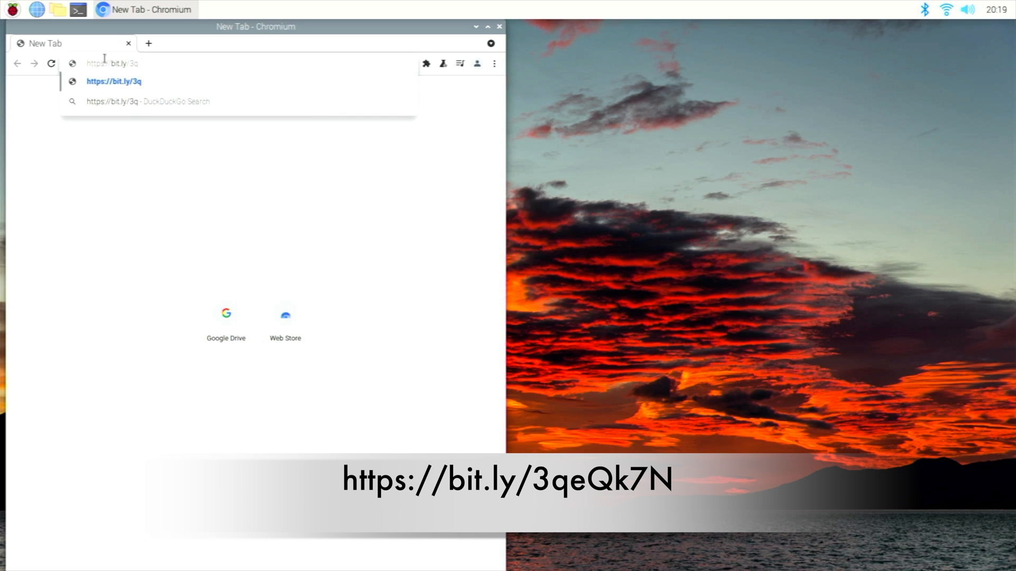
type("eQk")
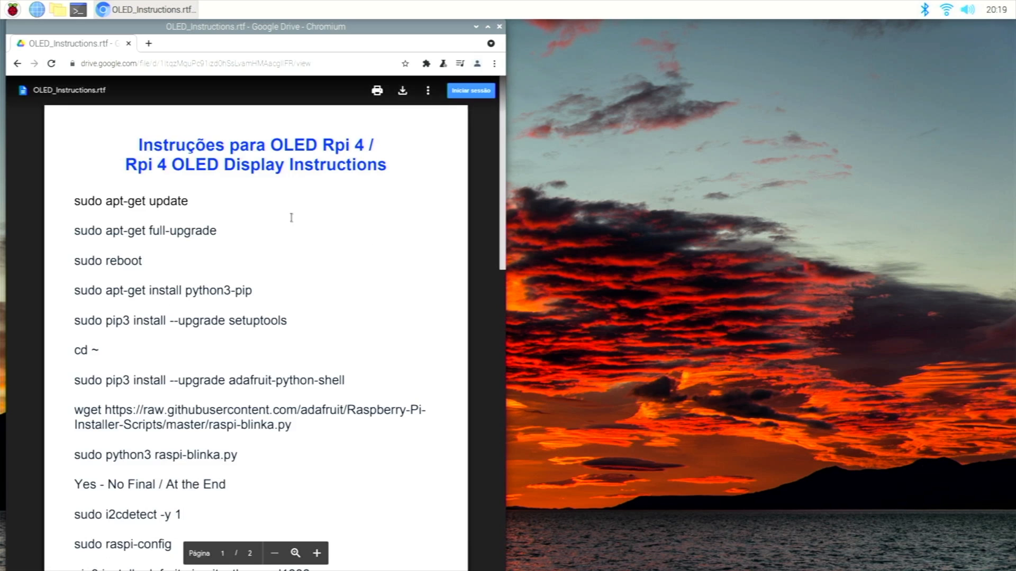
scroll("down", 3)
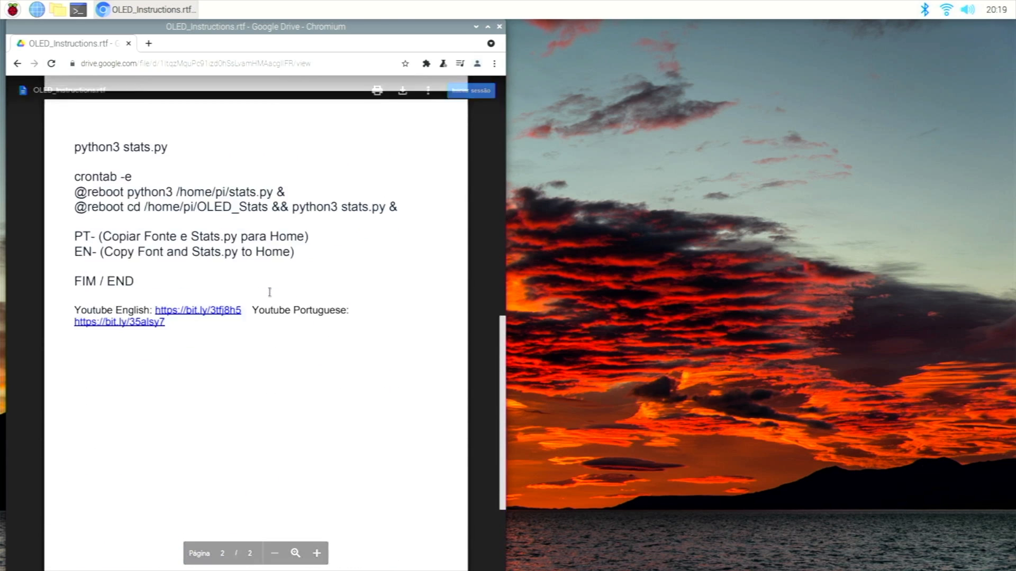
scroll("up", 3)
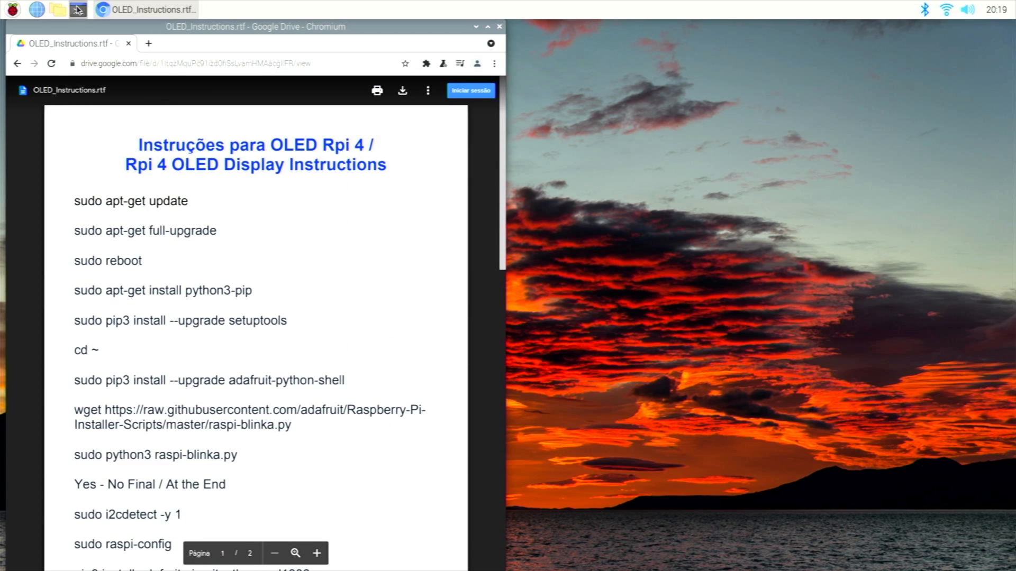
Run sudo apt-get update and full-upgrade, reboot, then restore the instructions tab from History
left_click(79, 10)
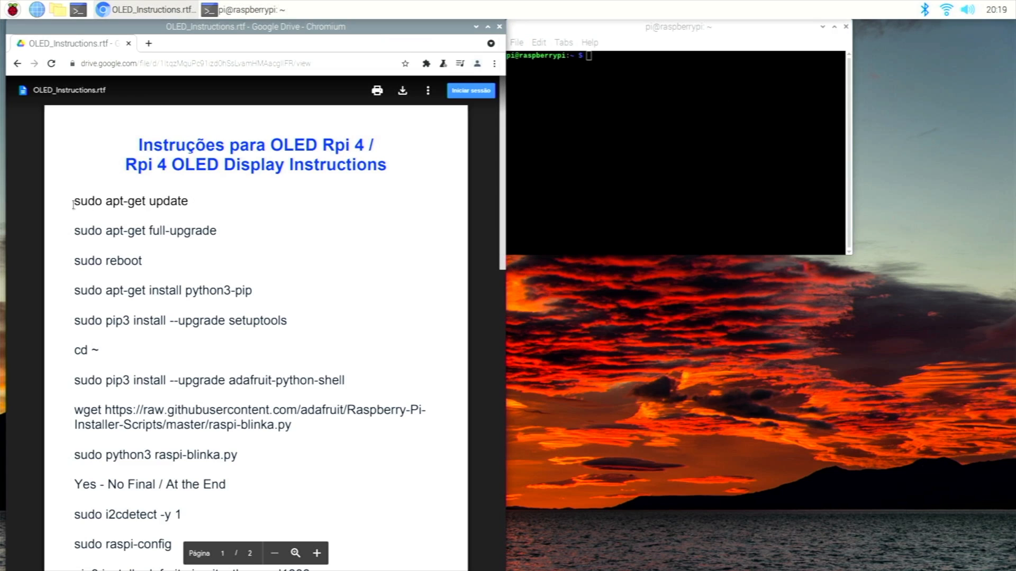
double_click(130, 201)
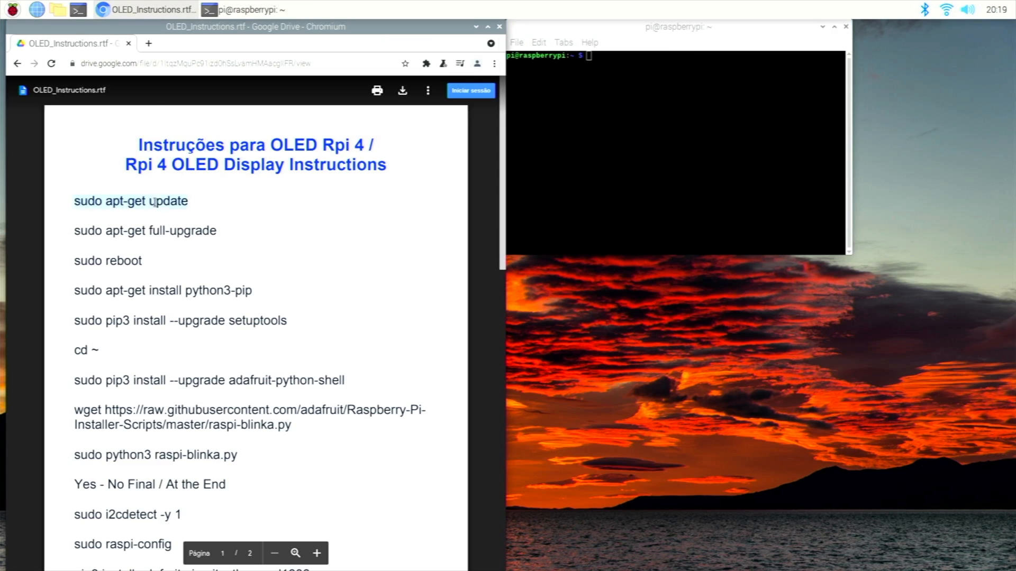
type("sudo apt-get update")
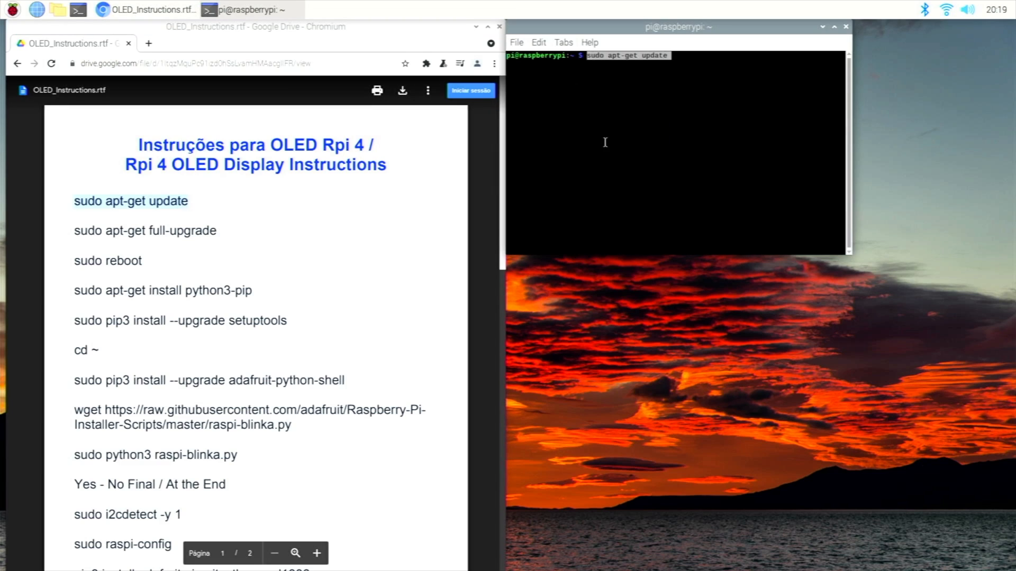
key("Return")
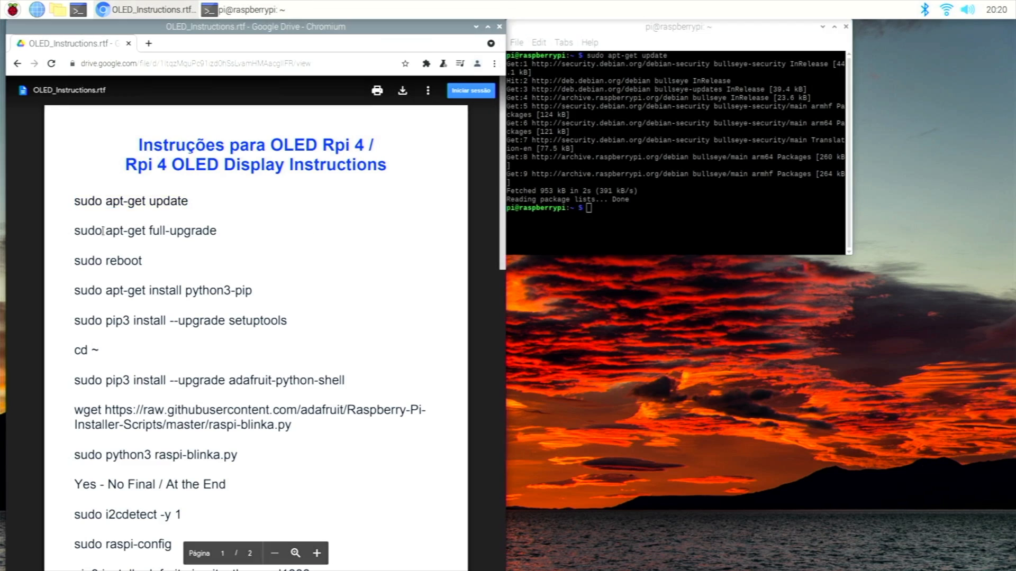
key("Return")
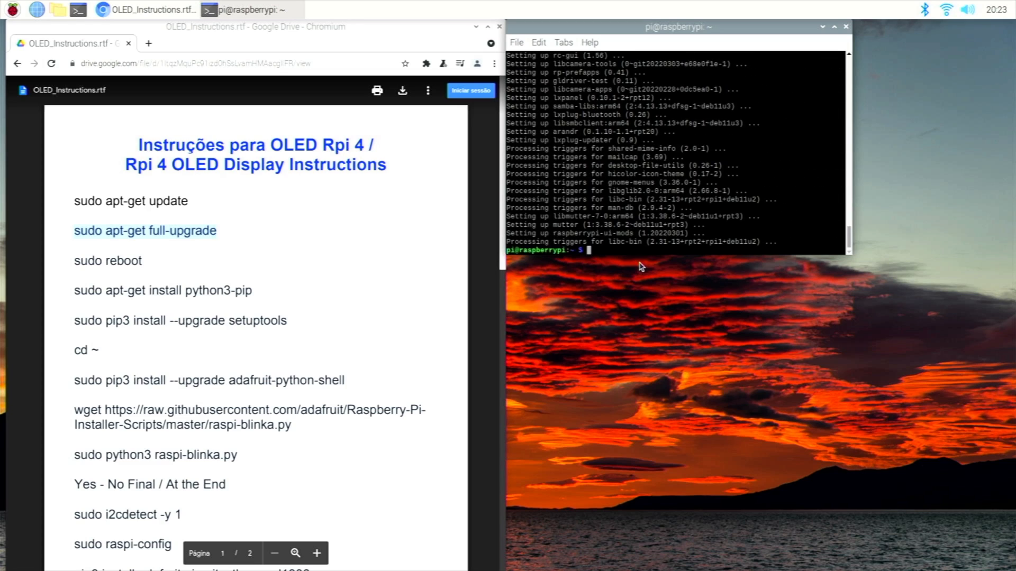
type("sudo reboot")
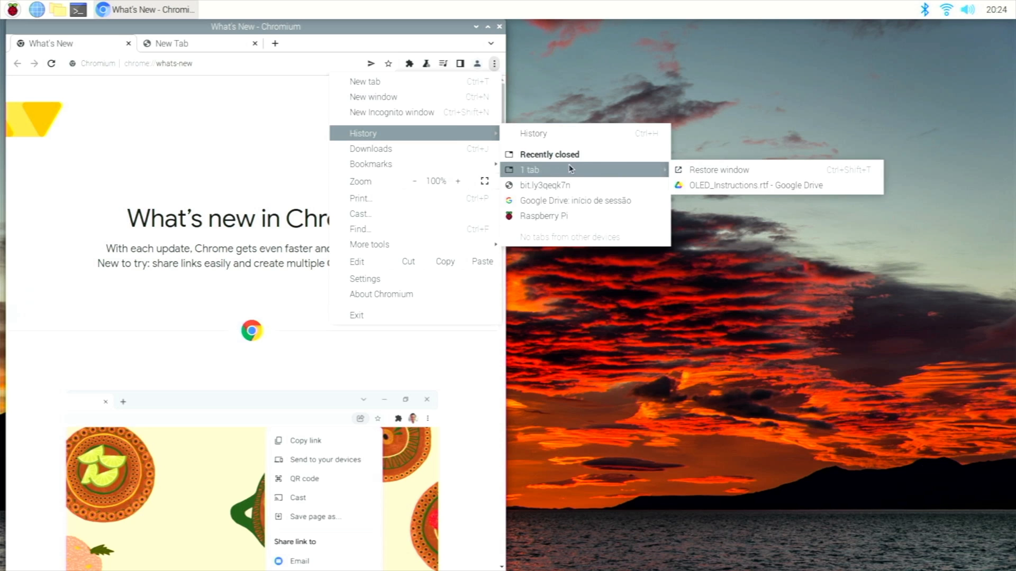
left_click(739, 185)
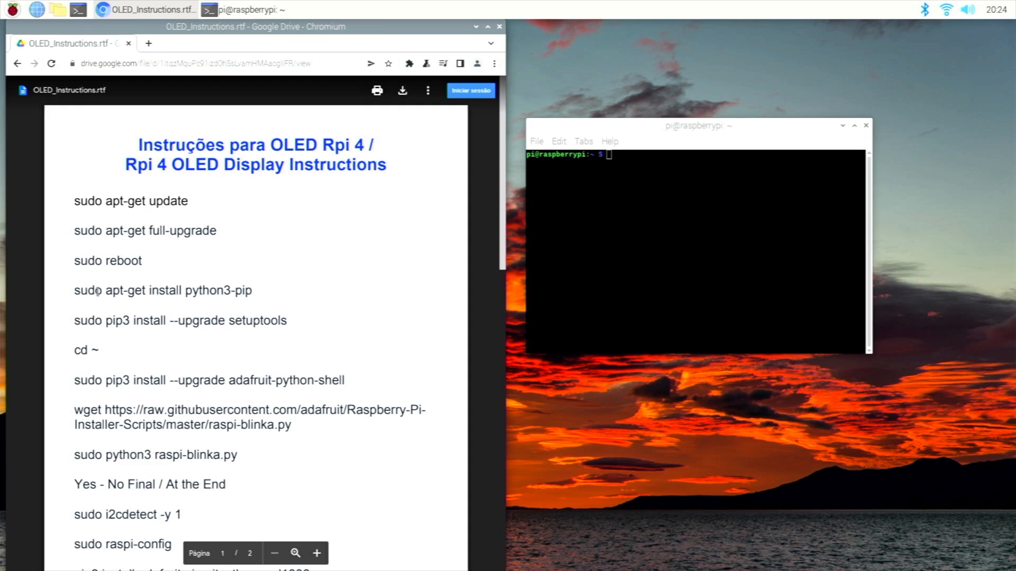
Install pip, setuptools and adafruit-python-shell, then download the raspi-blinka.py installer
key("Return")
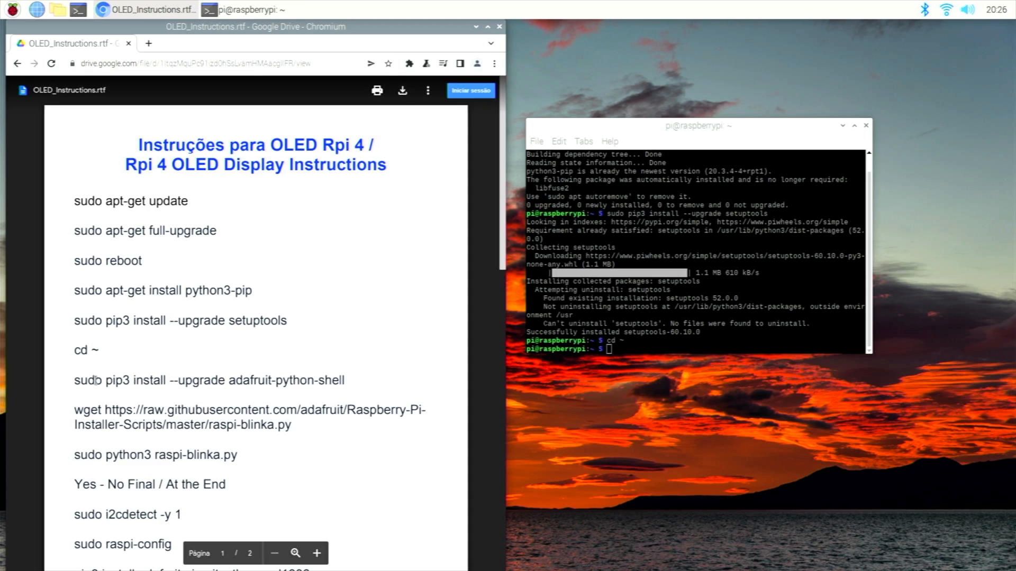
right_click(610, 350)
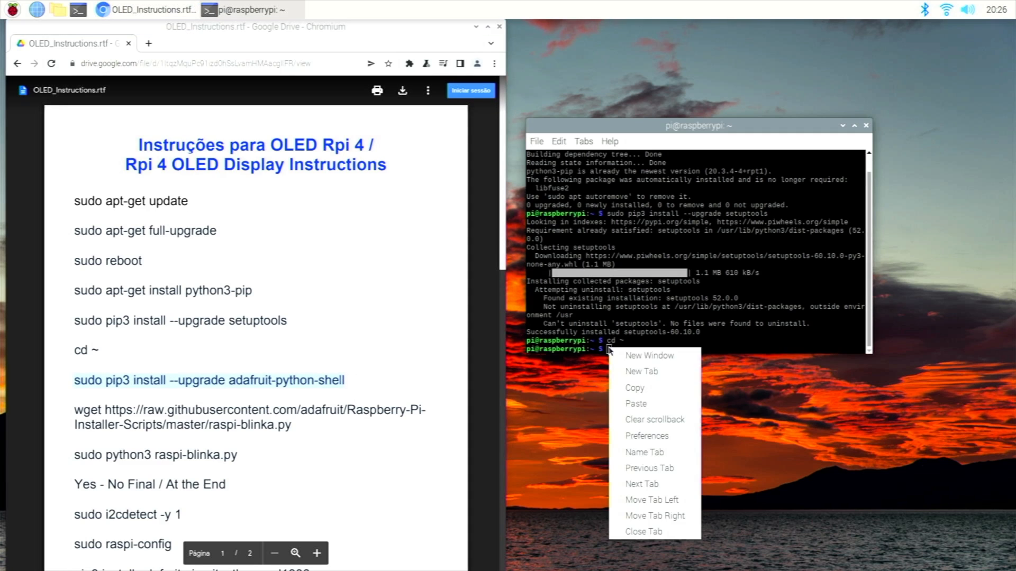
left_click(634, 403)
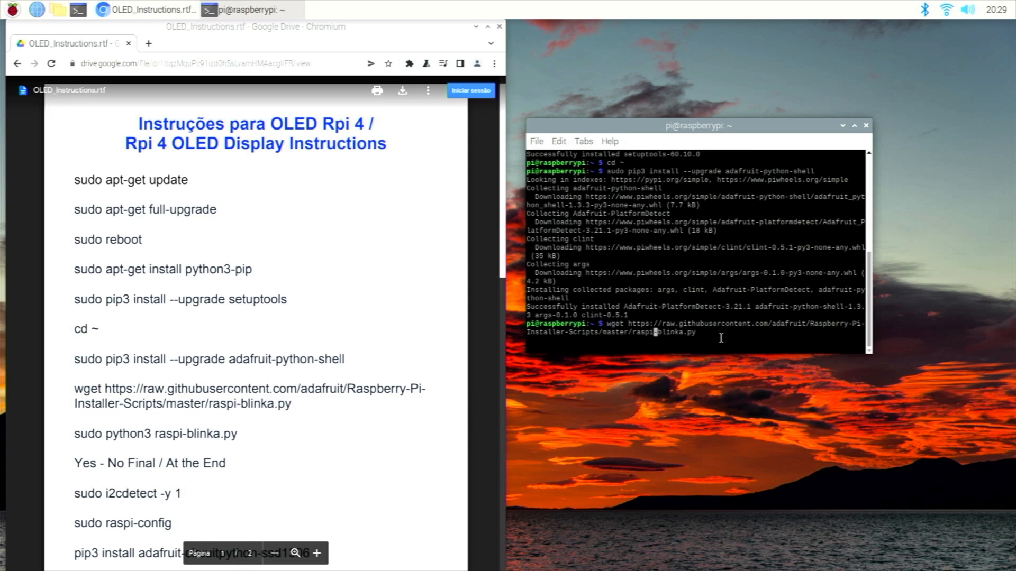
mouse_move(696, 333)
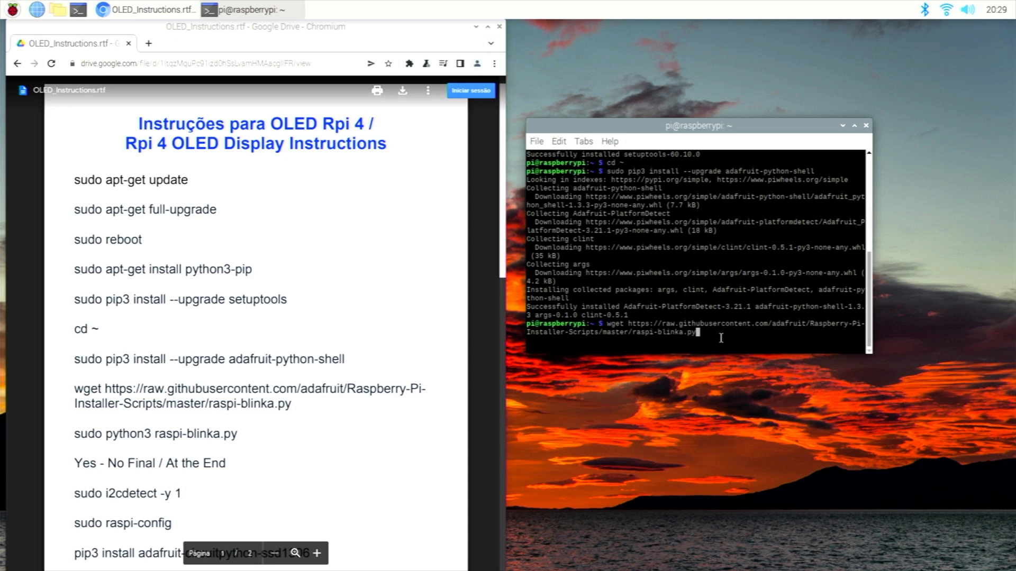
key("Return")
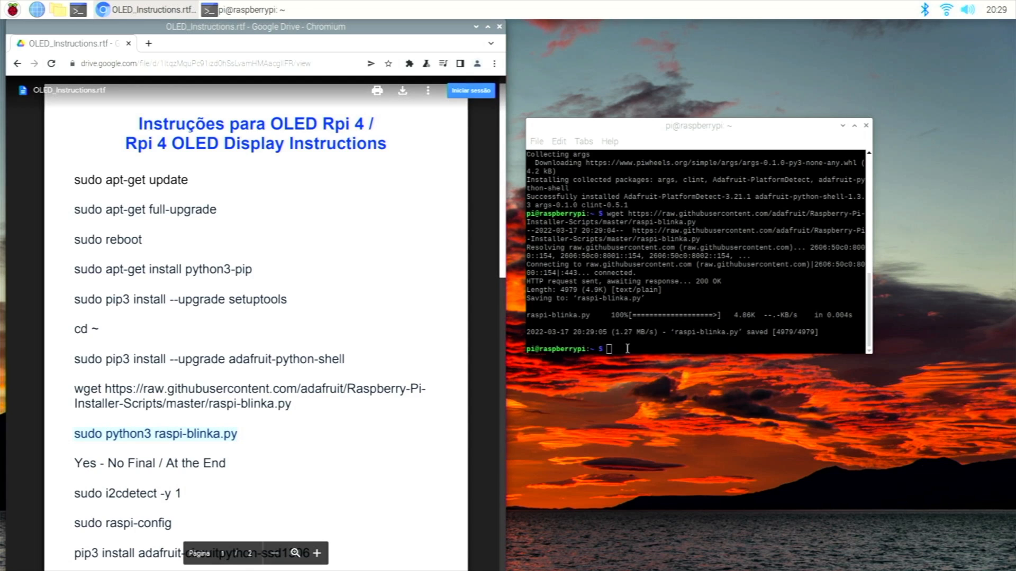
Run sudo python3 raspi-blinka.py answering y, then reopen the OLED instructions document
type("sudo python3 raspi-blinka.py")
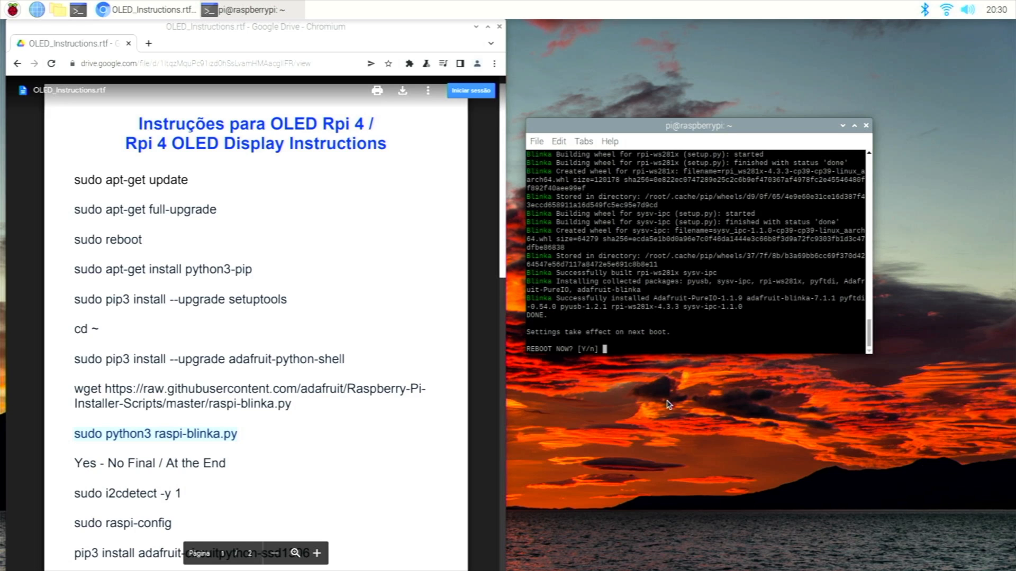
type("y")
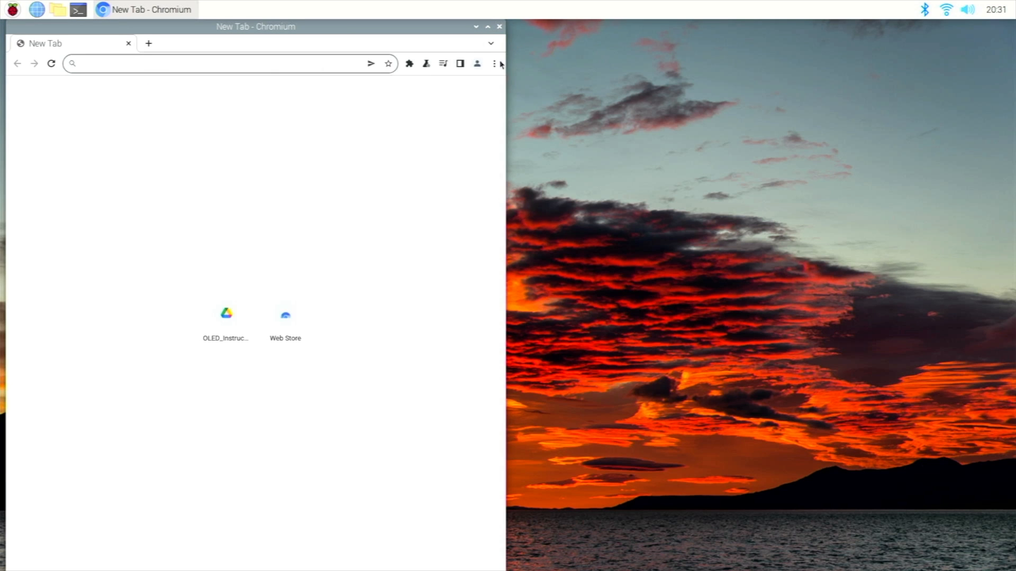
double_click(226, 314)
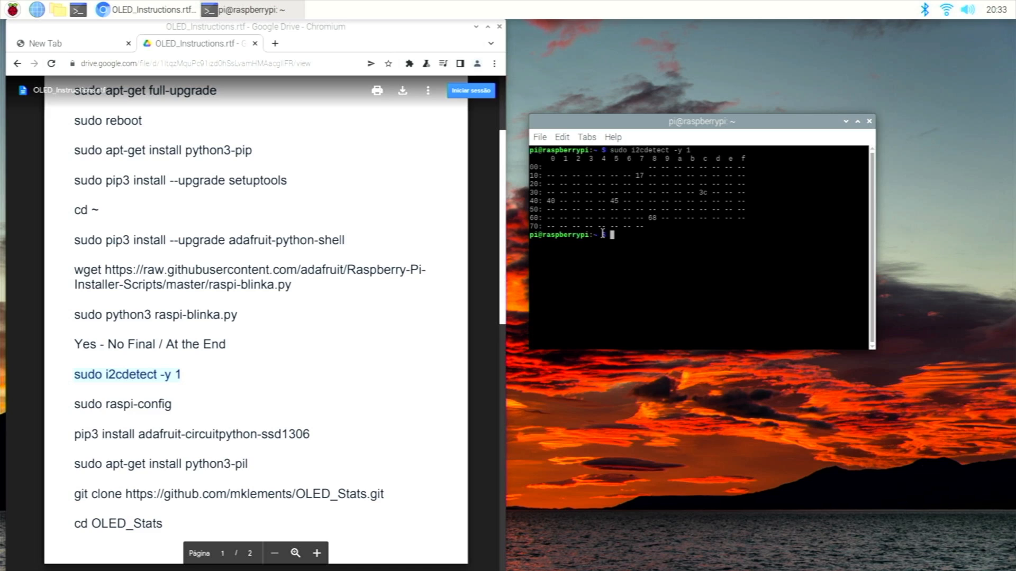
mouse_move(705, 193)
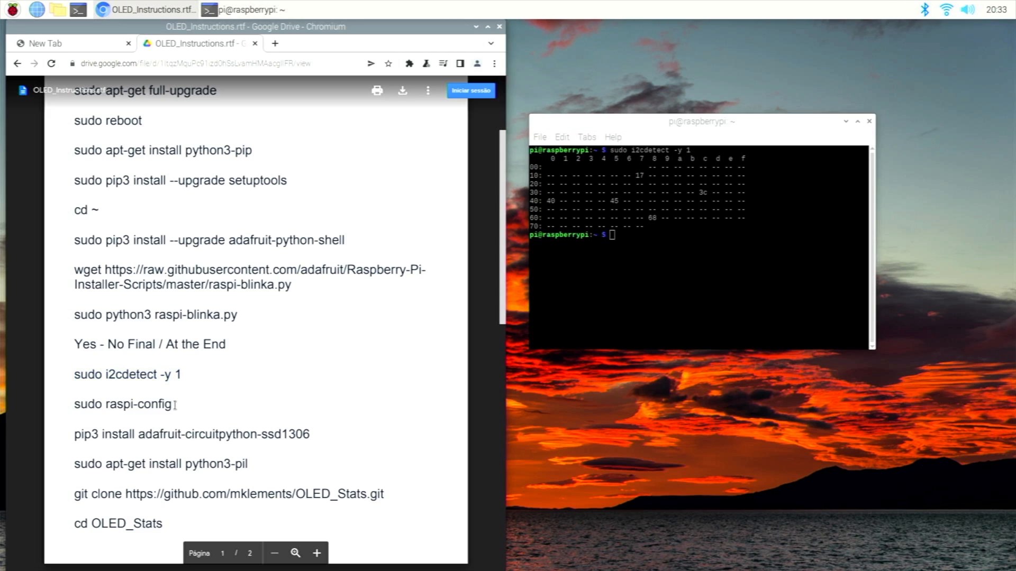
Copy 'sudo raspi-config' from the instructions into the terminal prompt
double_click(122, 403)
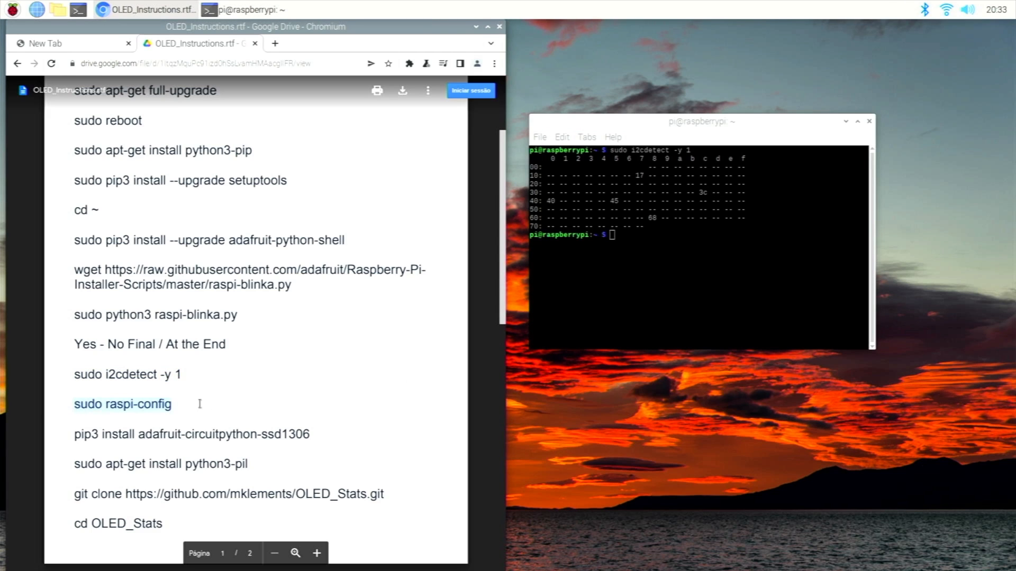
mouse_move(578, 270)
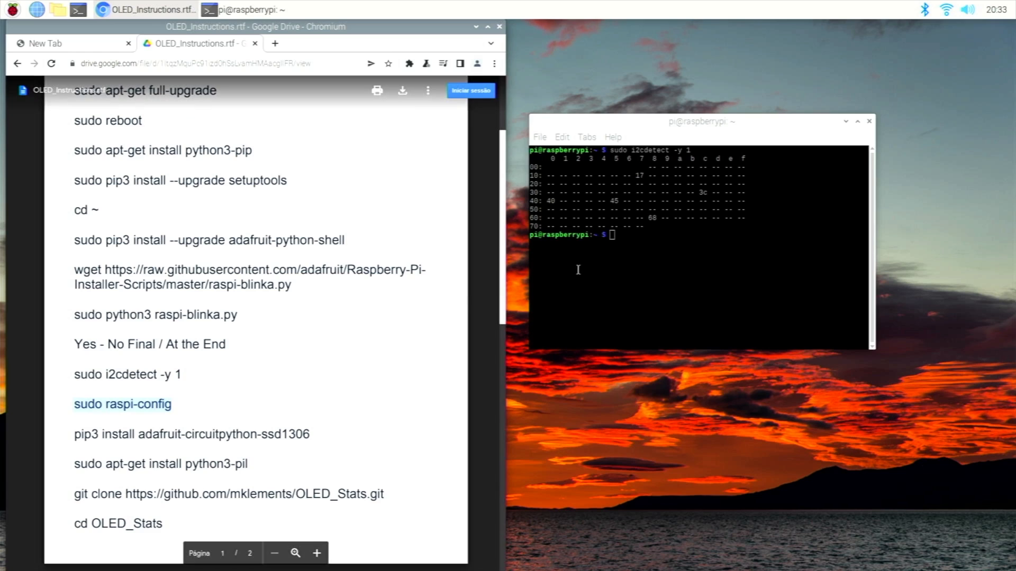
mouse_move(772, 195)
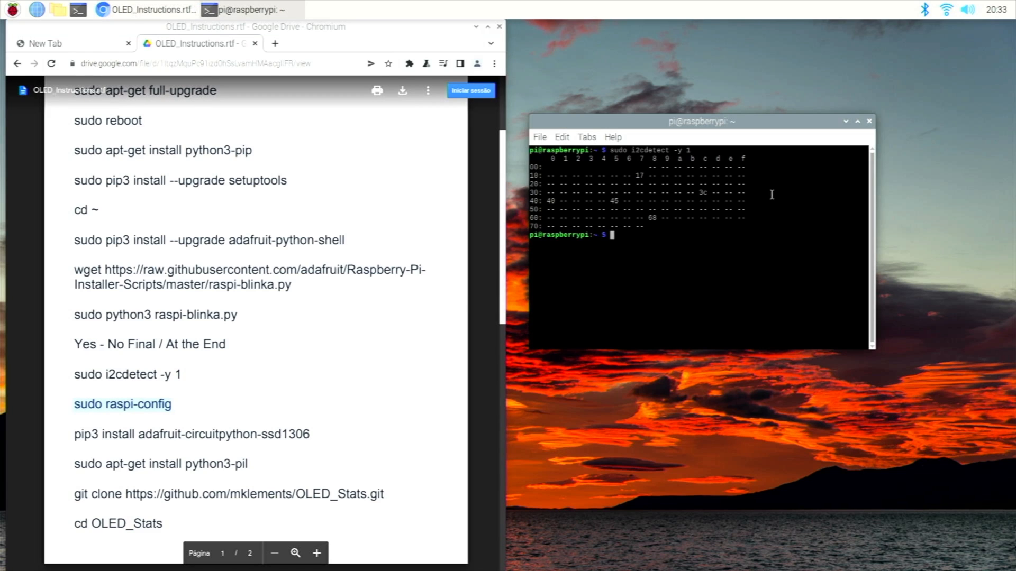
mouse_move(708, 191)
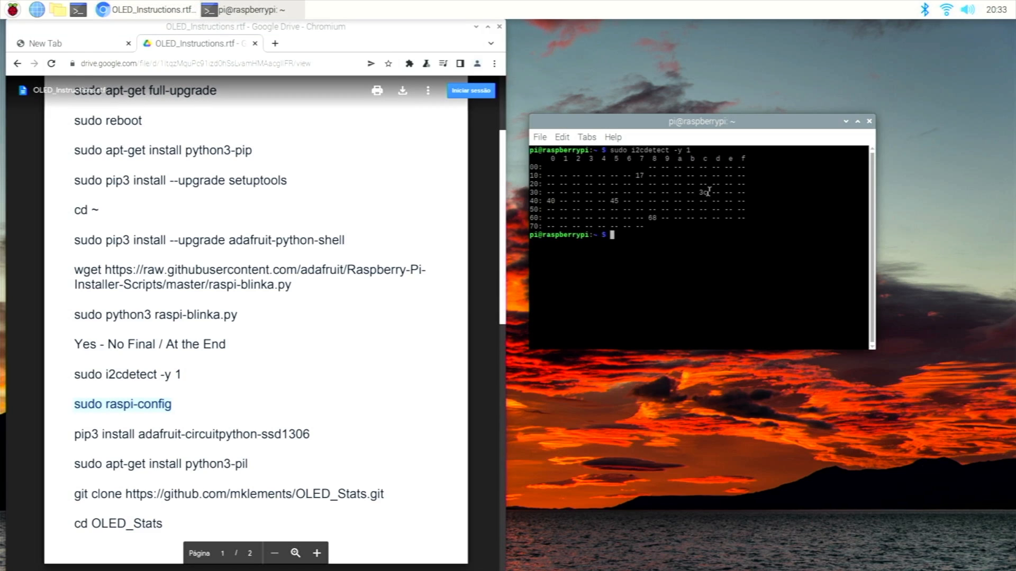
mouse_move(700, 200)
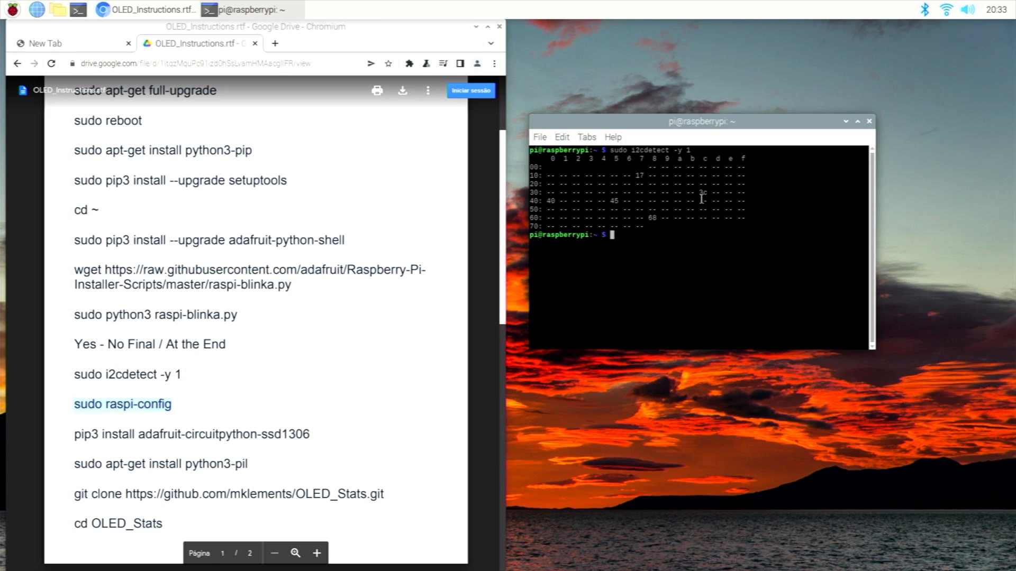
mouse_move(582, 220)
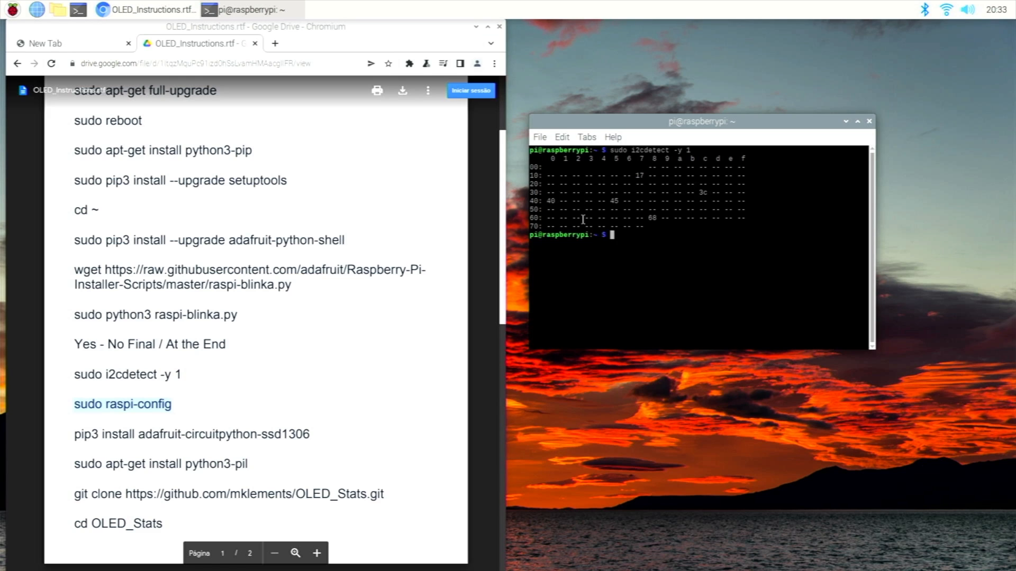
mouse_move(172, 402)
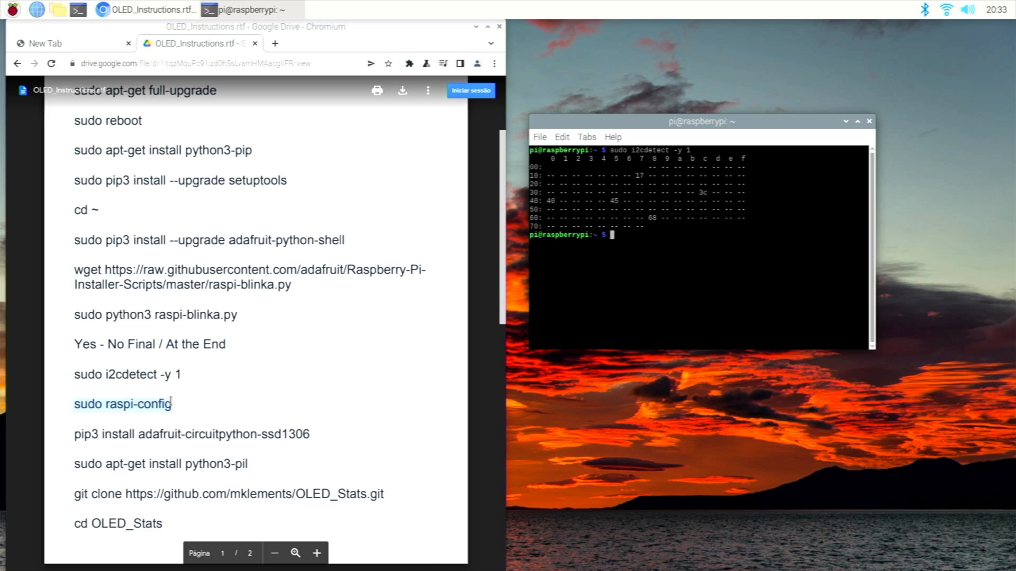
mouse_move(616, 238)
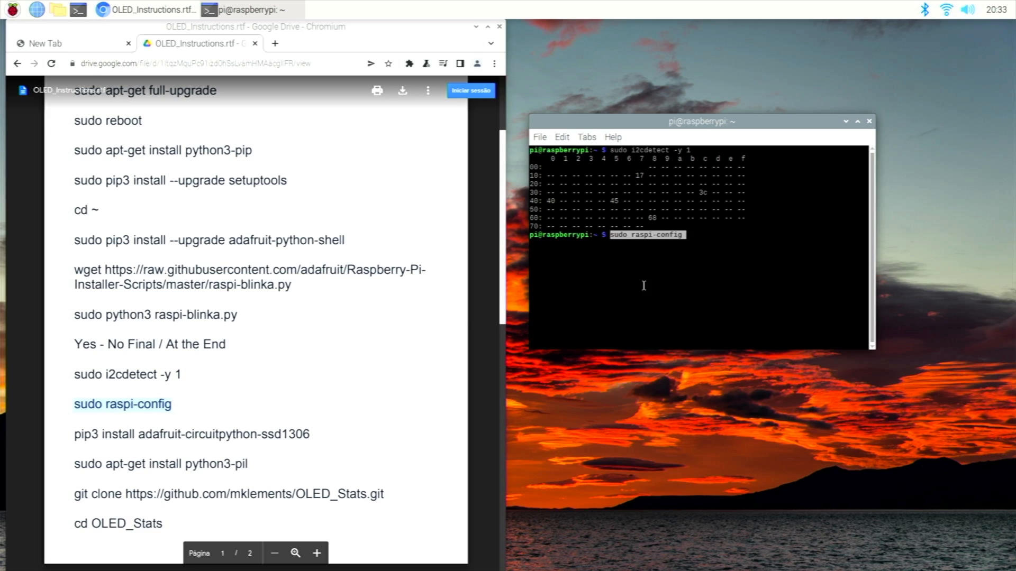
Run raspi-config, enter Interface Options and move down to the I2C entry
key("Return")
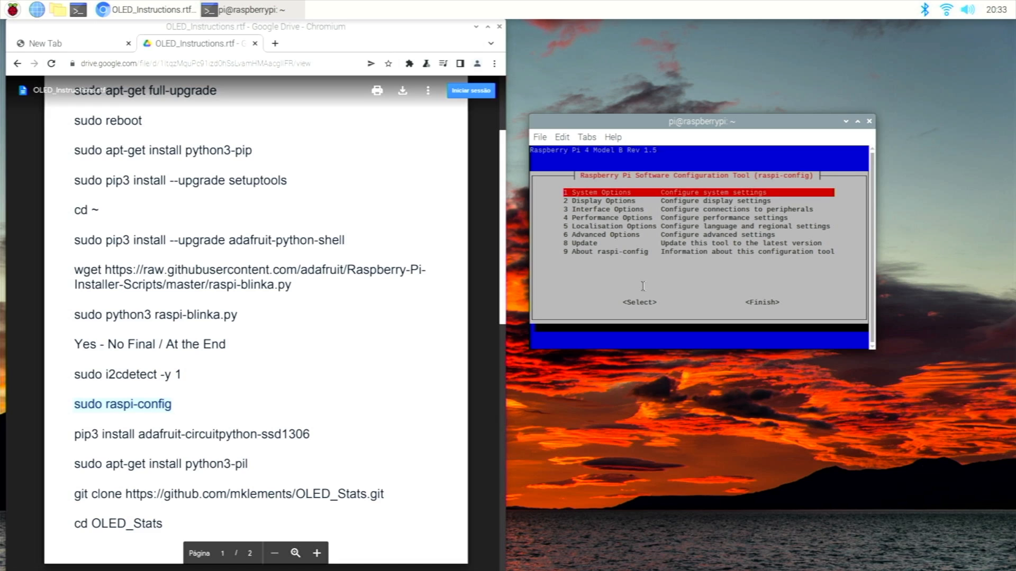
key("Down")
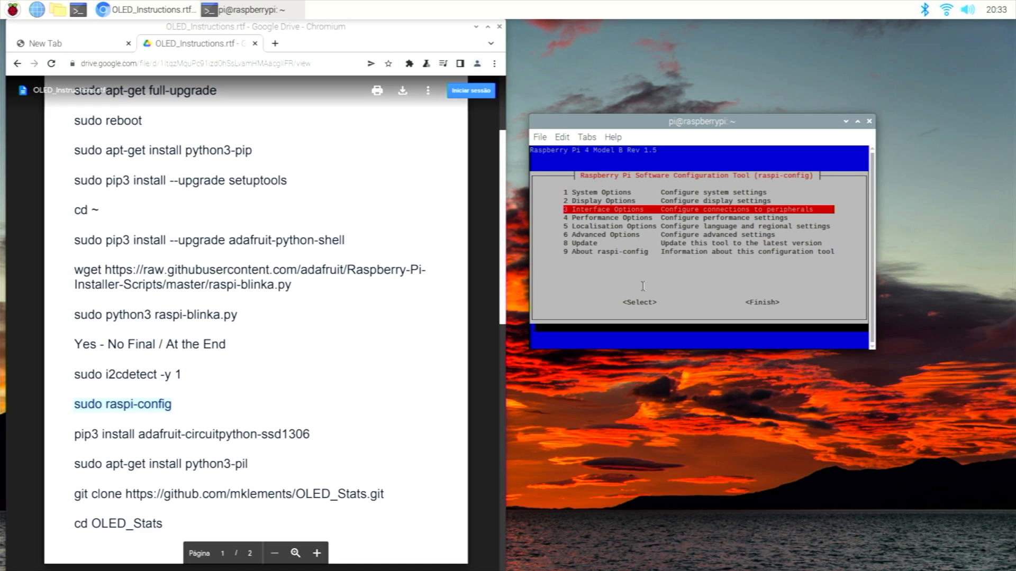
key("Return")
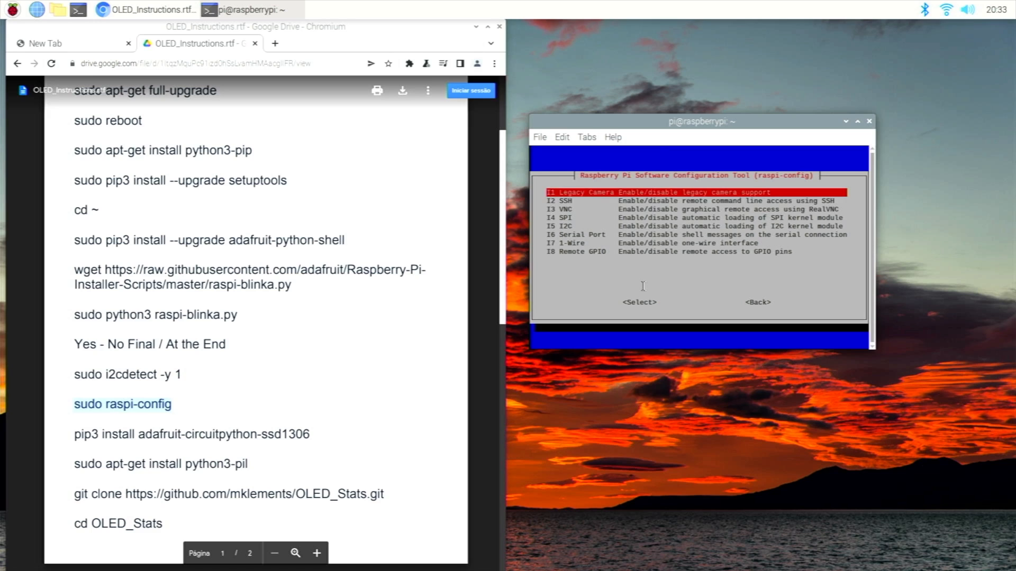
key("Down")
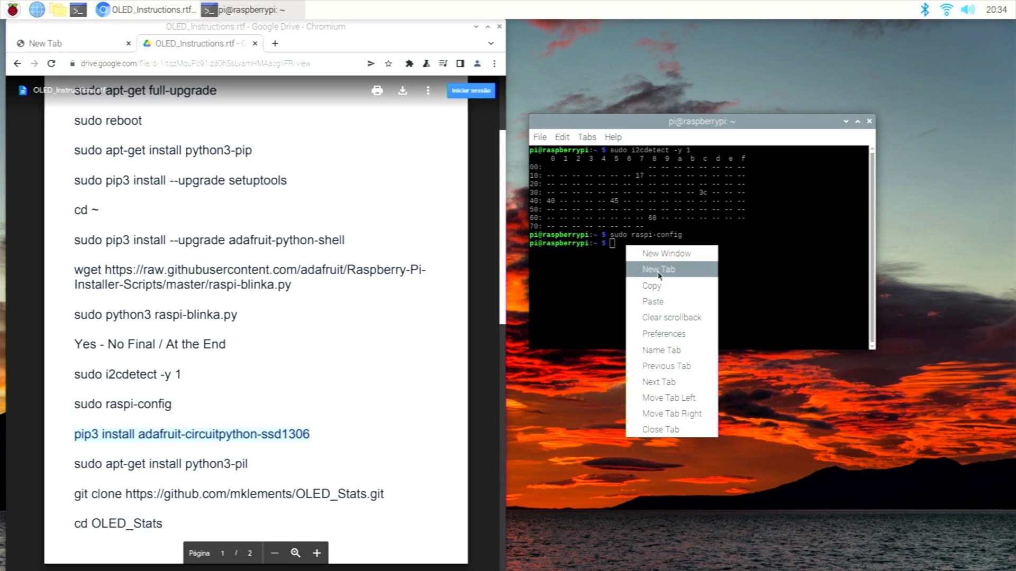
Install adafruit-circuitpython-ssd1306 and python3-pil, then git clone mklements/OLED_Stats
left_click(652, 302)
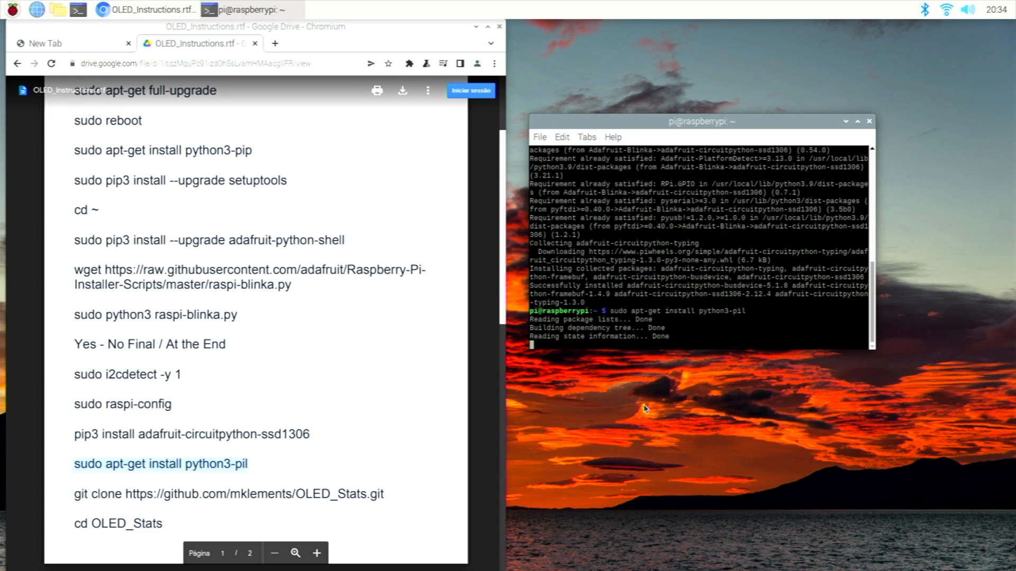
scroll("down", 3)
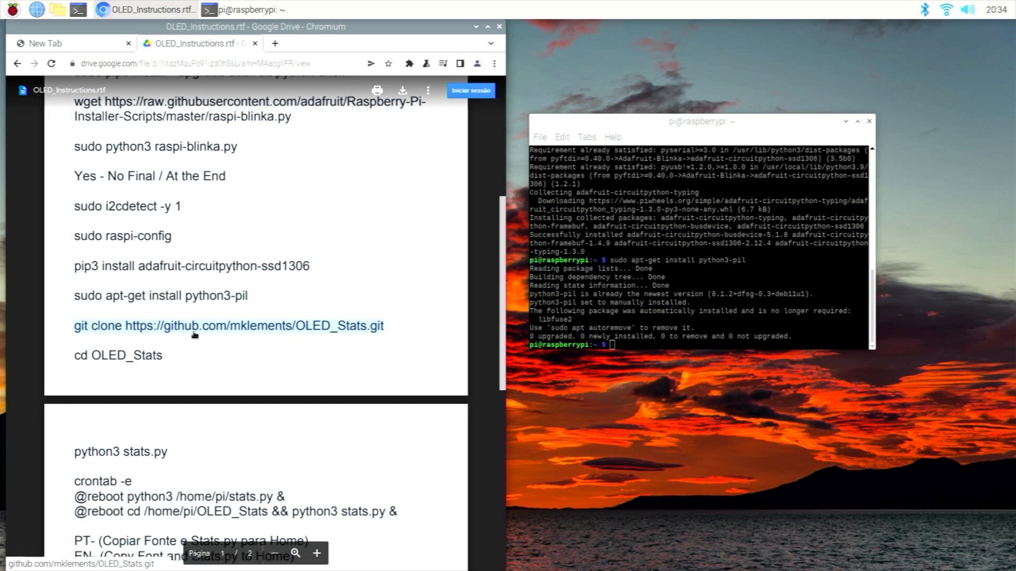
mouse_move(103, 324)
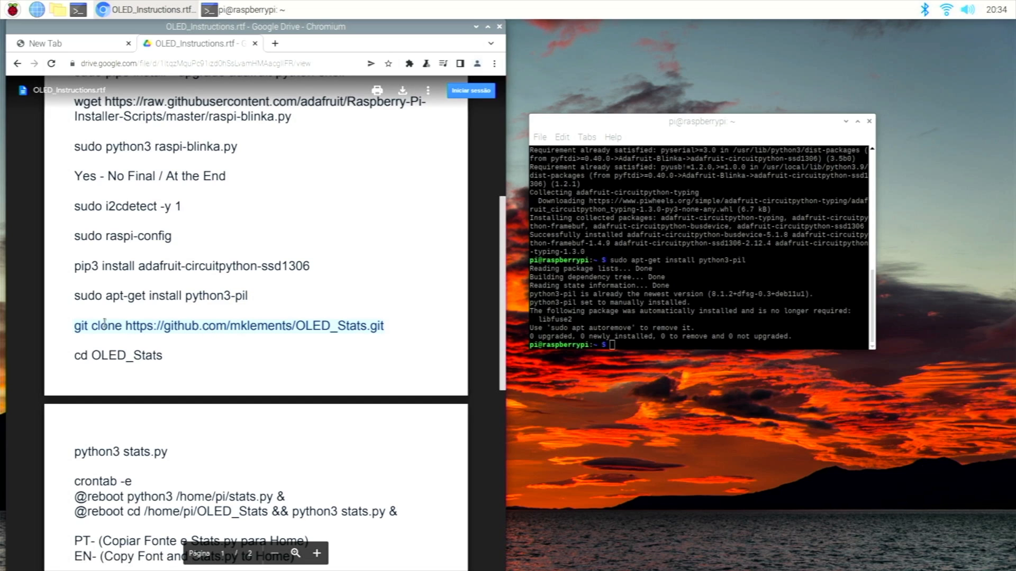
mouse_move(633, 338)
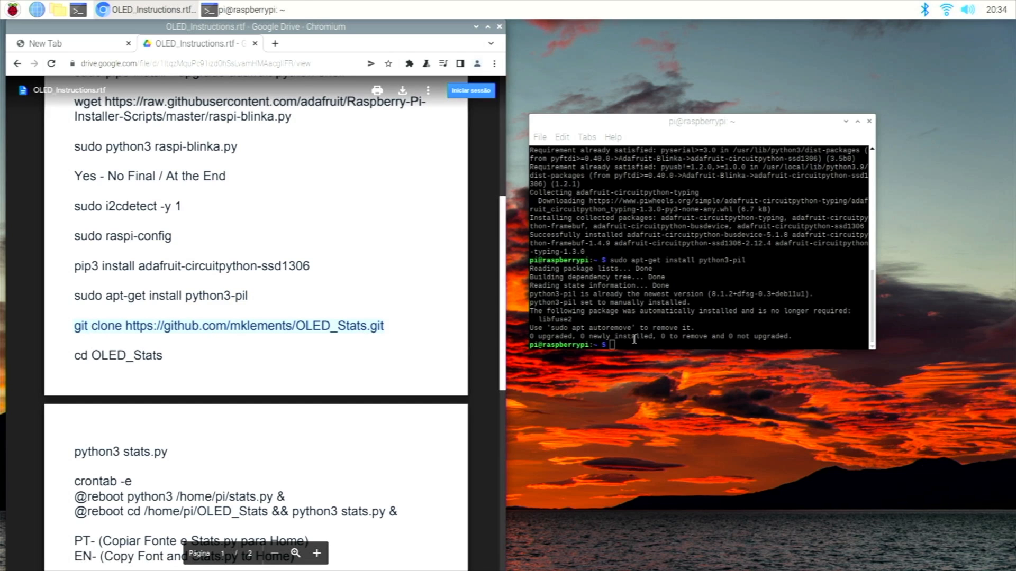
type("git clone https://github.com/mklements/OLED_Stats.git")
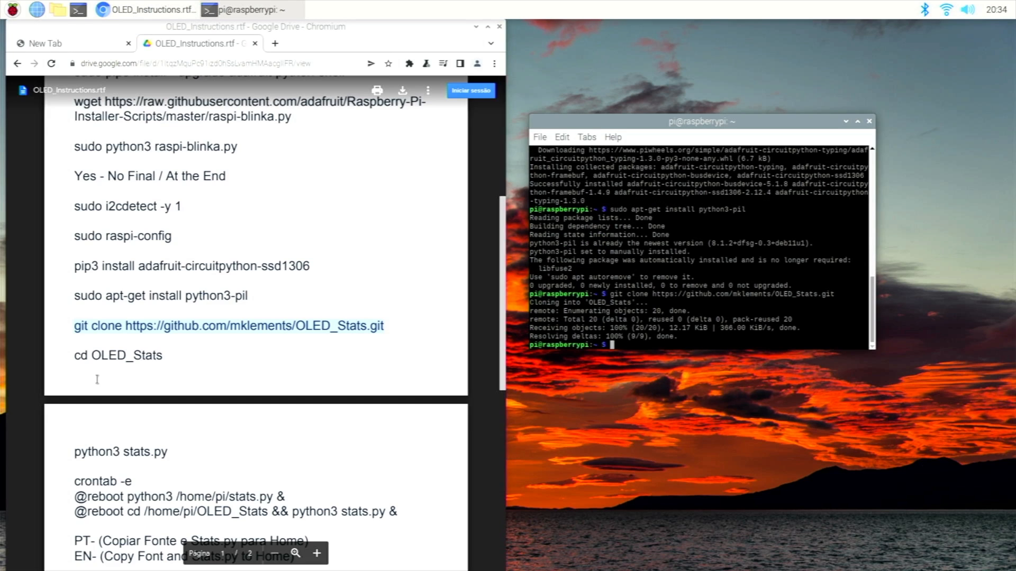
Change into the cloned OLED_Stats directory with cd OLED_Stats
right_click(613, 345)
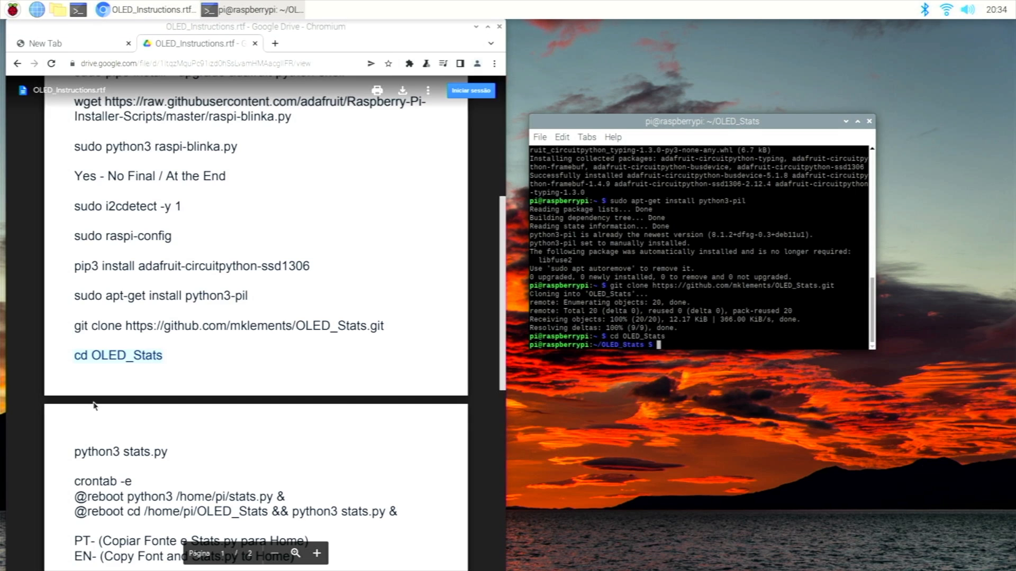
scroll("down", 3)
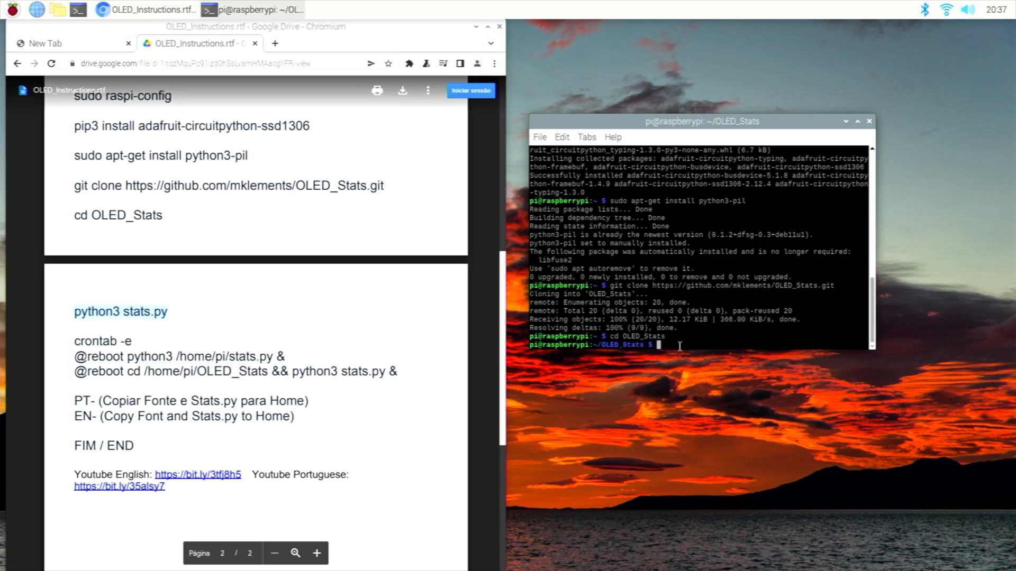
Run python3 stats.py, then start the crontab command in a fresh terminal at home
type("python3 stats.py")
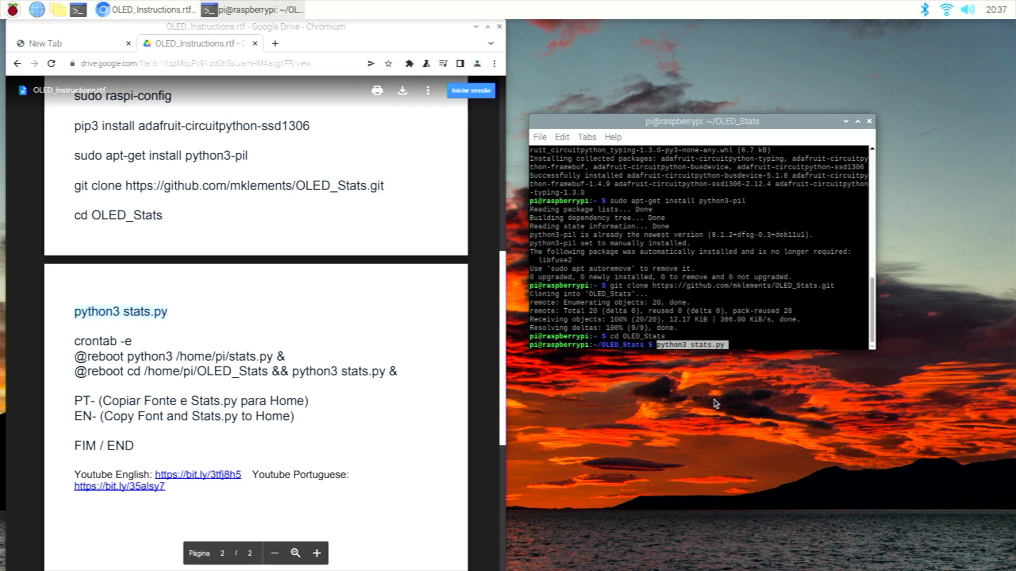
key("Return")
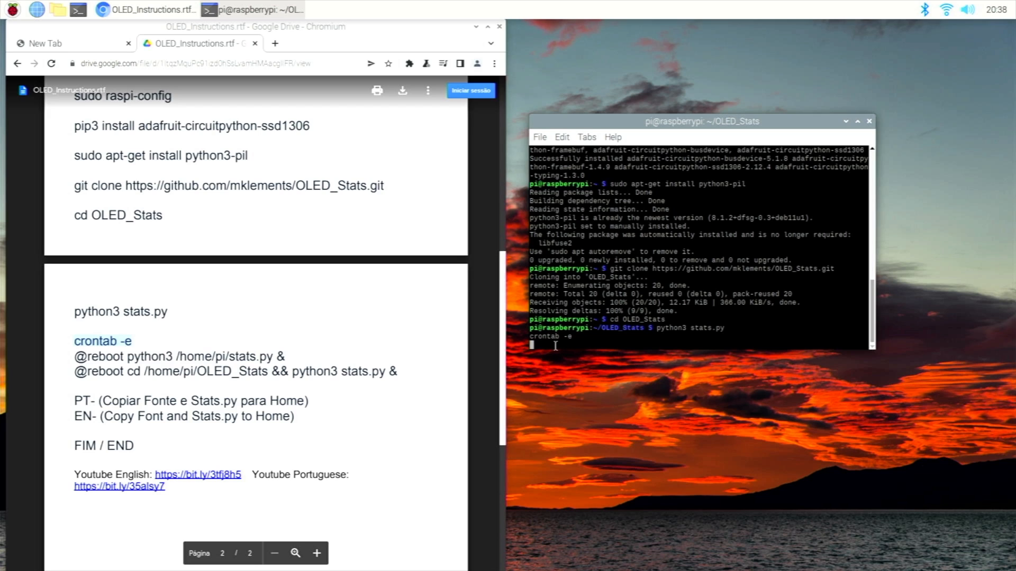
mouse_move(667, 226)
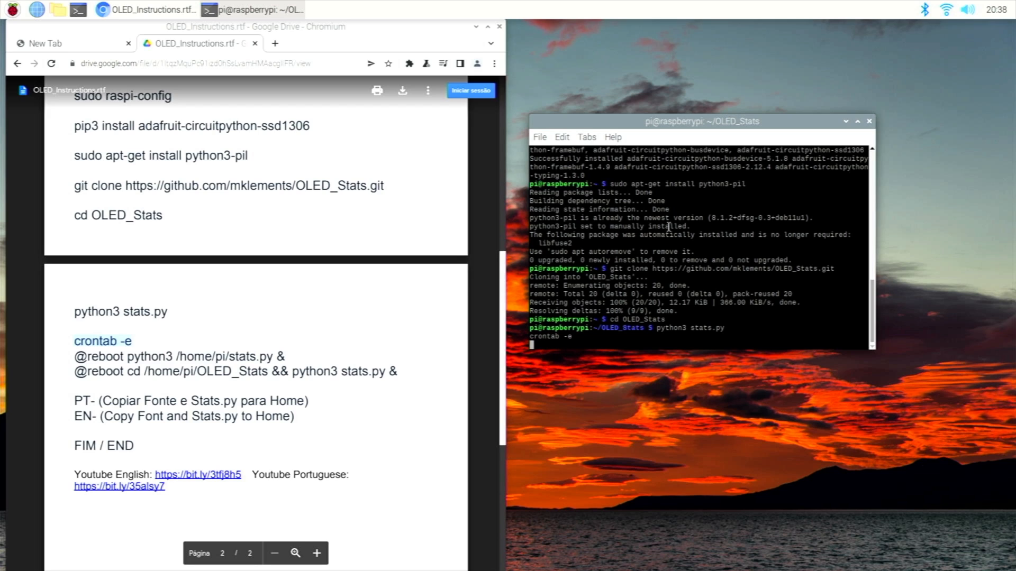
type("crontab")
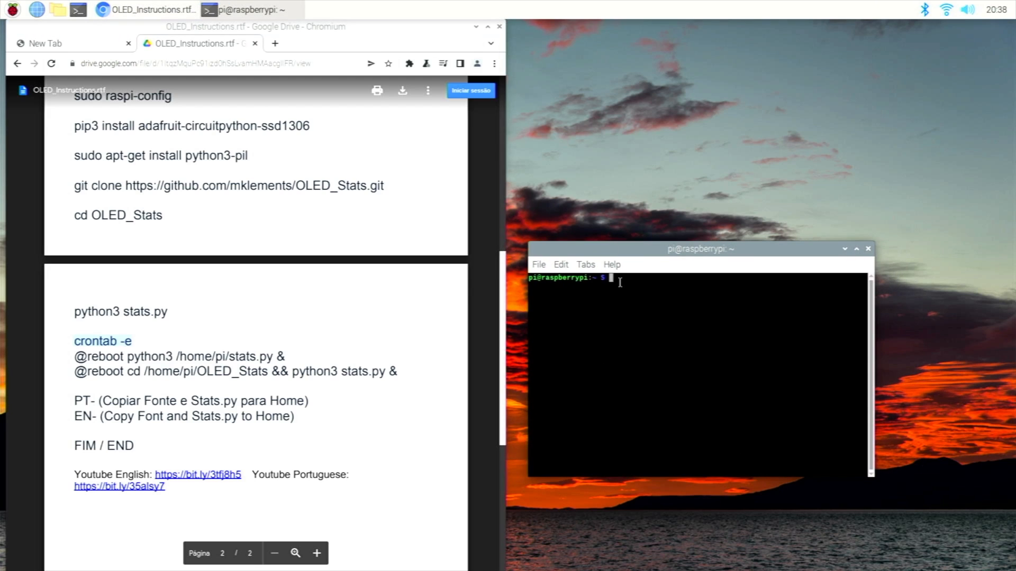
Run crontab -e and choose option 1 to edit the empty crontab in /bin/nano
type("crontab")
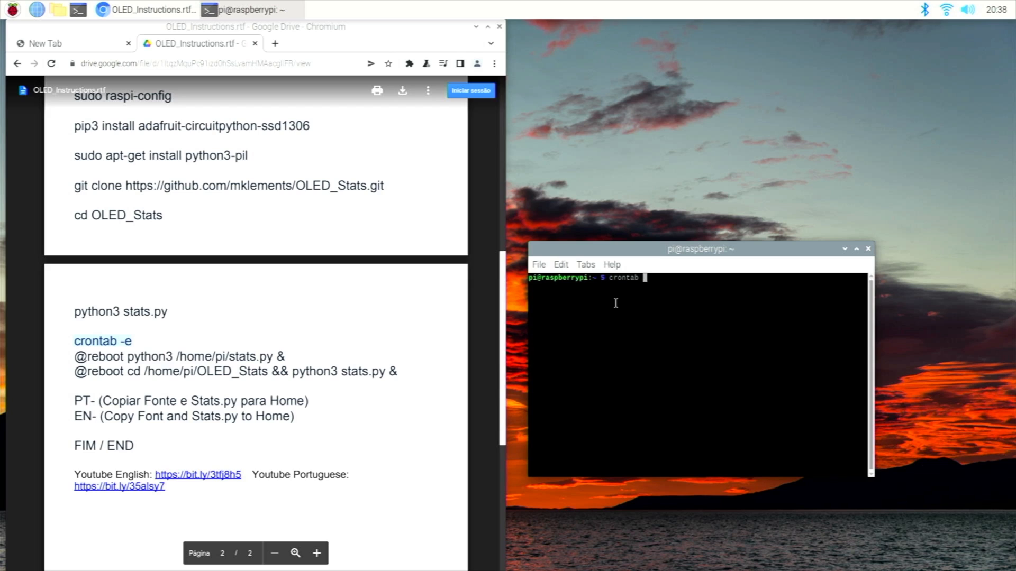
key("Return")
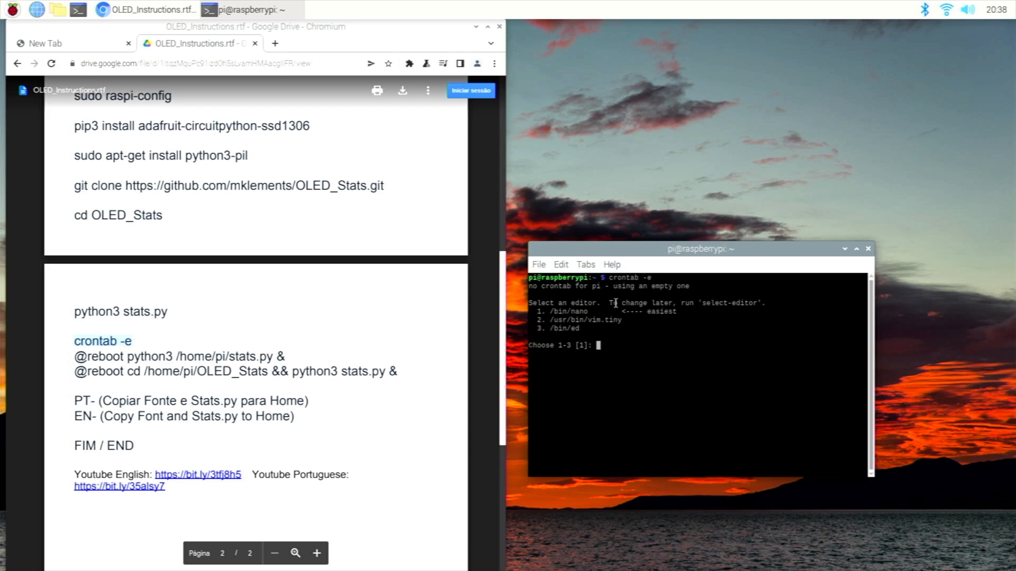
type("1")
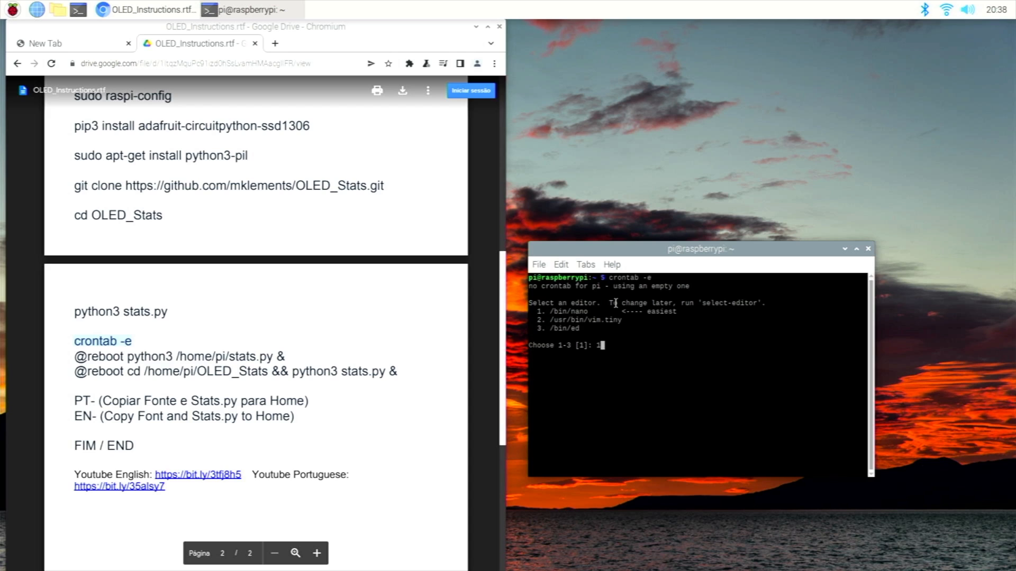
key("Return")
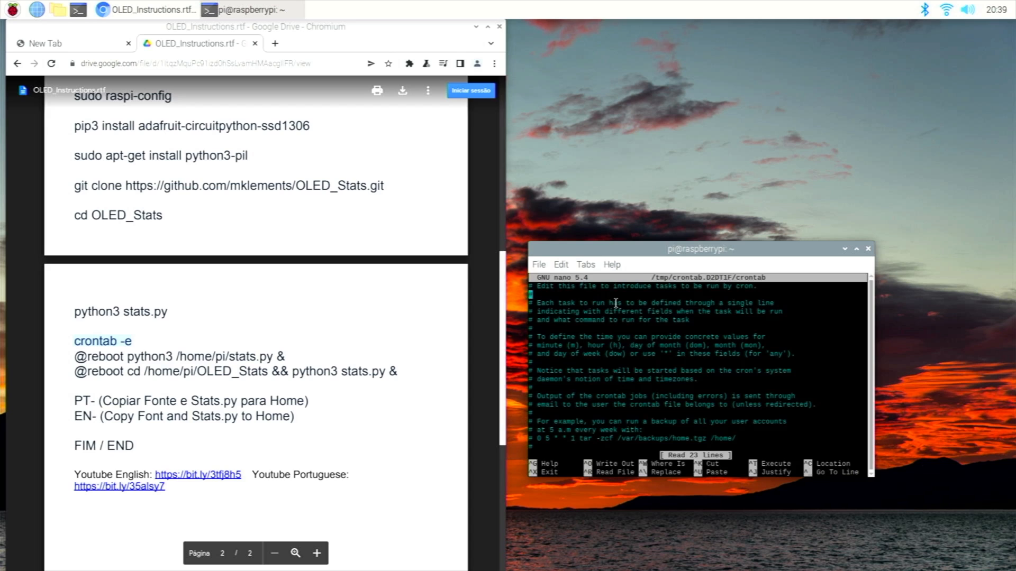
scroll("down", 3)
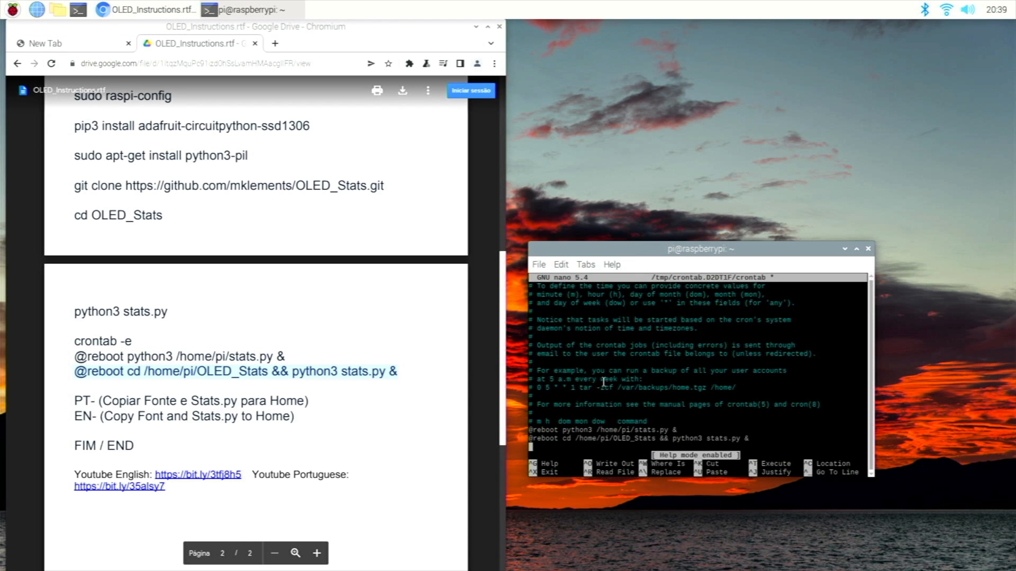
key("ctrl+x")
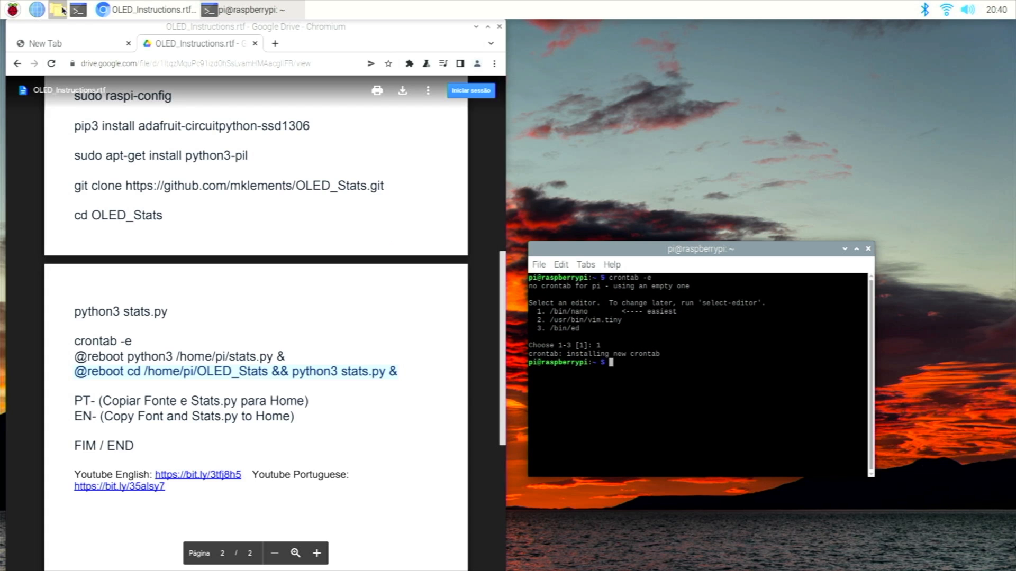
Copy stats.py and PixelOperator.ttf from the OLED_Stats folder into /home/pi
left_click(57, 9)
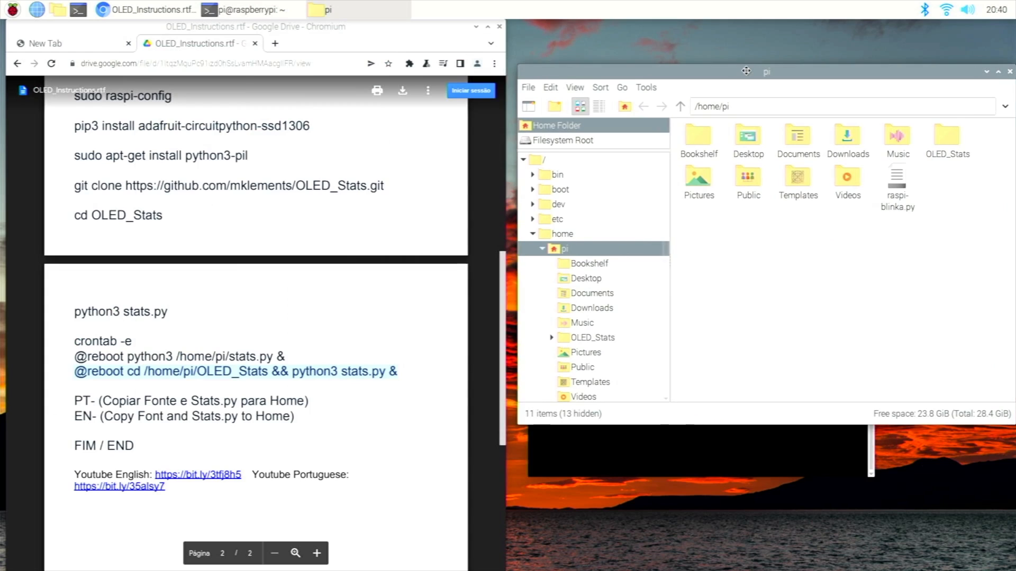
mouse_move(811, 178)
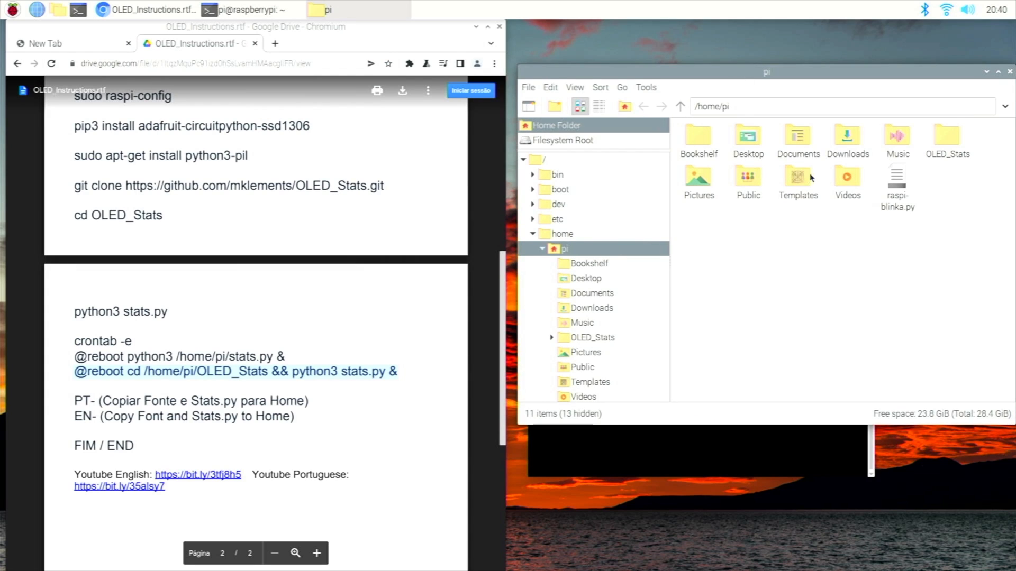
left_click(946, 137)
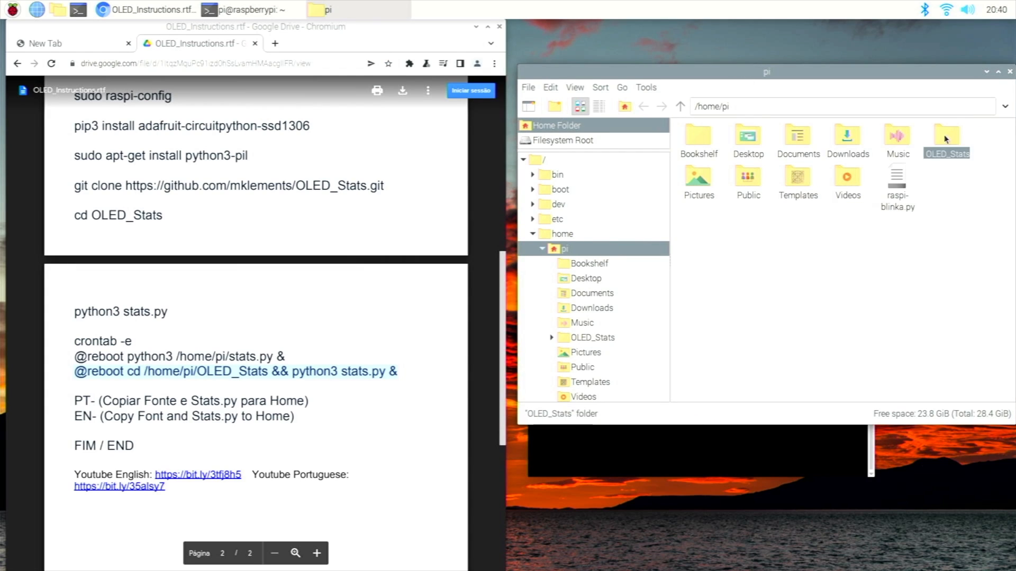
double_click(946, 136)
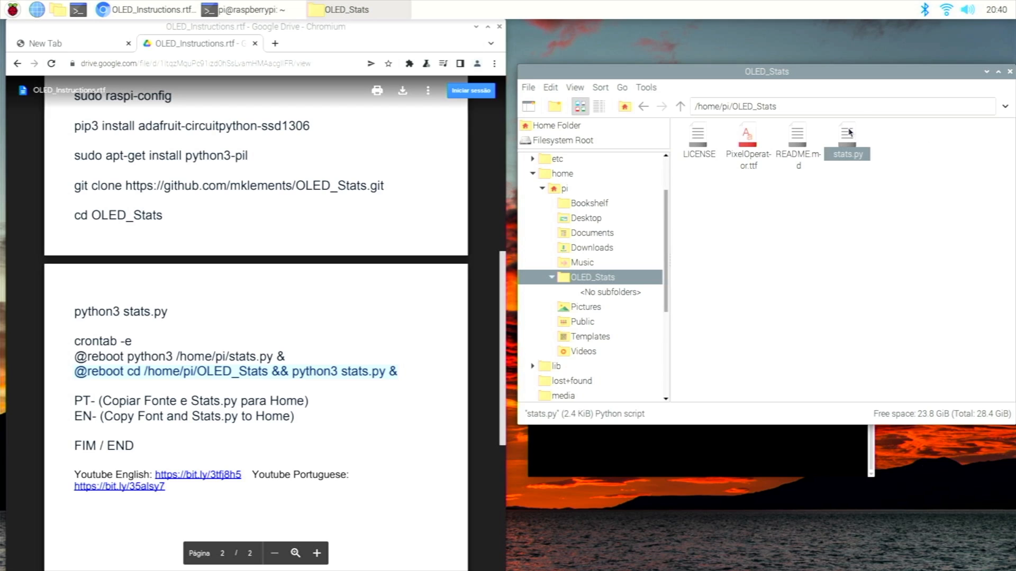
mouse_move(752, 137)
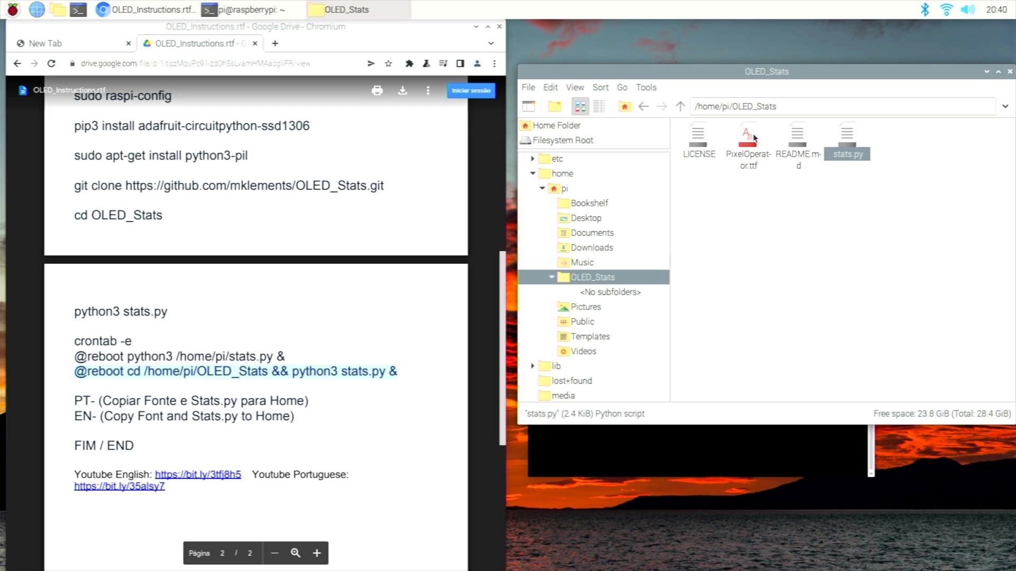
right_click(746, 143)
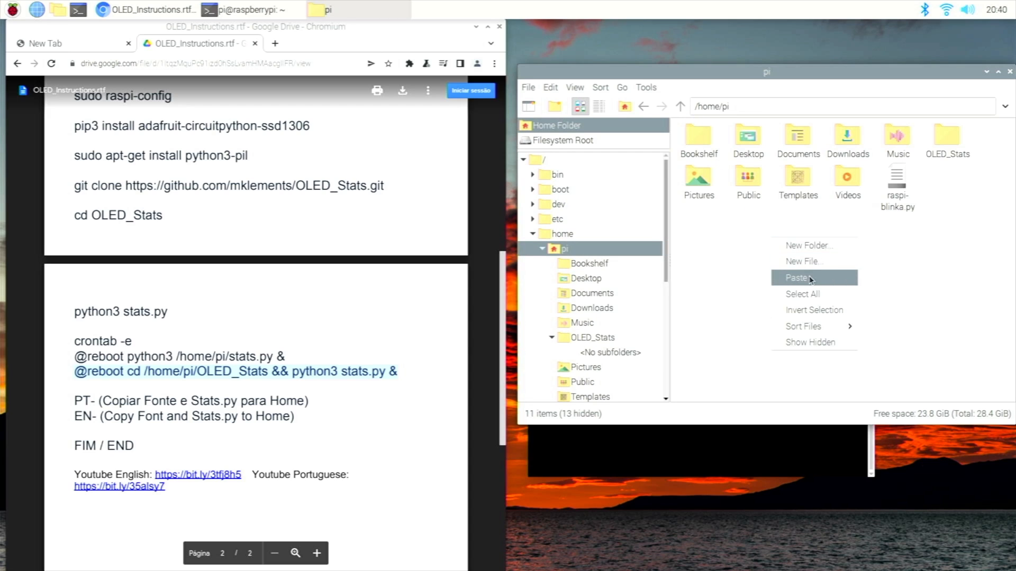
left_click(796, 277)
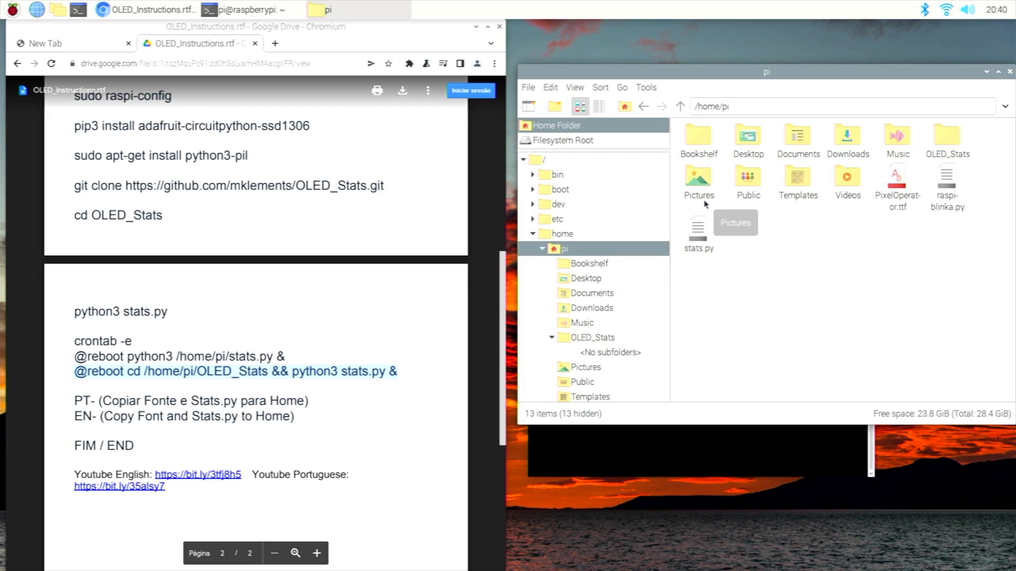